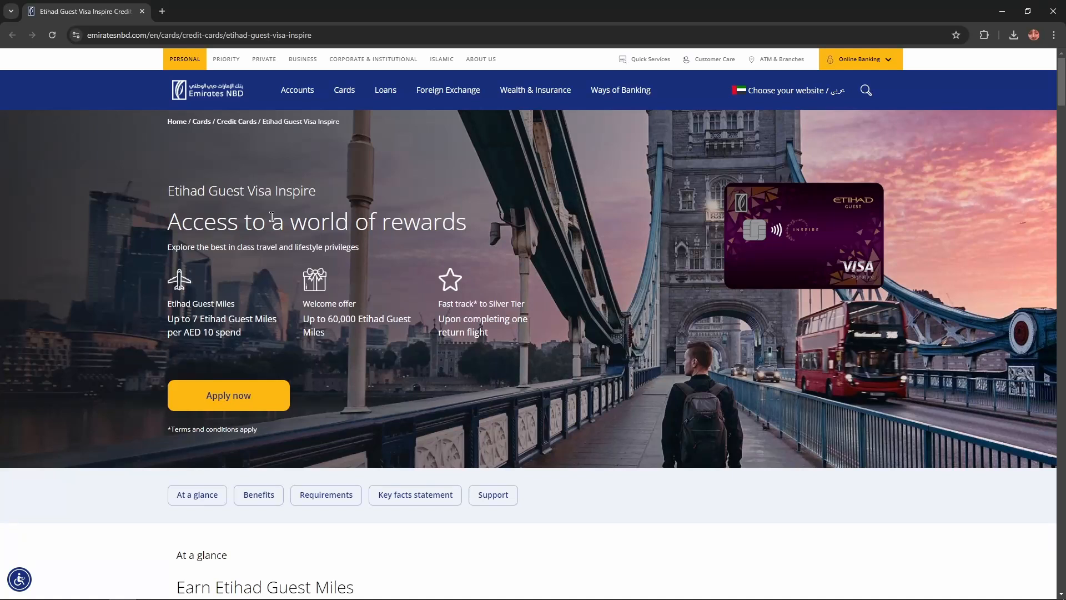
pyautogui.moveTo(260, 197)
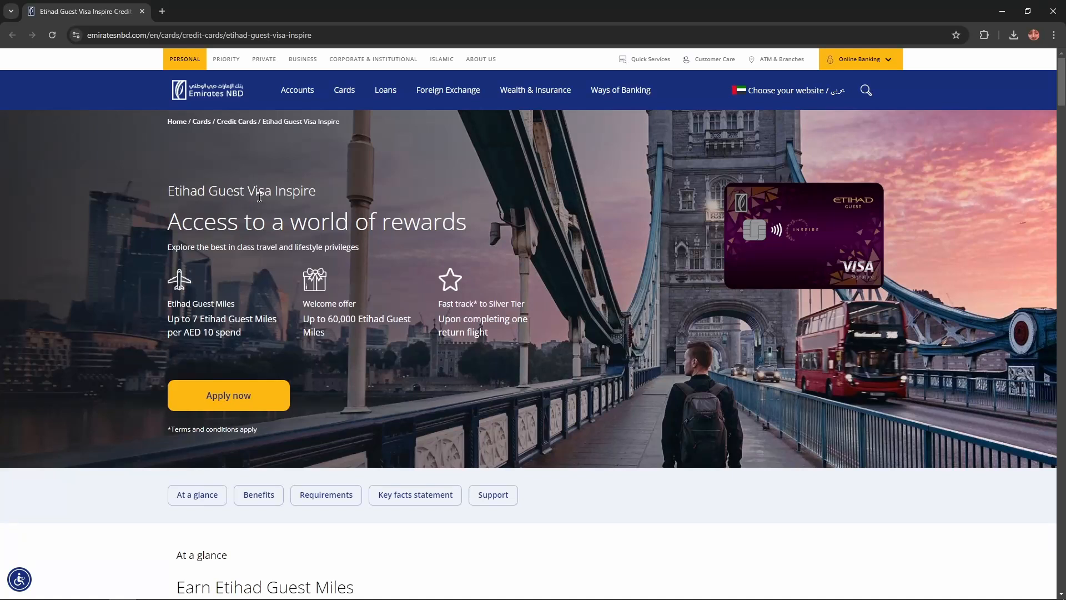
pyautogui.moveTo(503, 254)
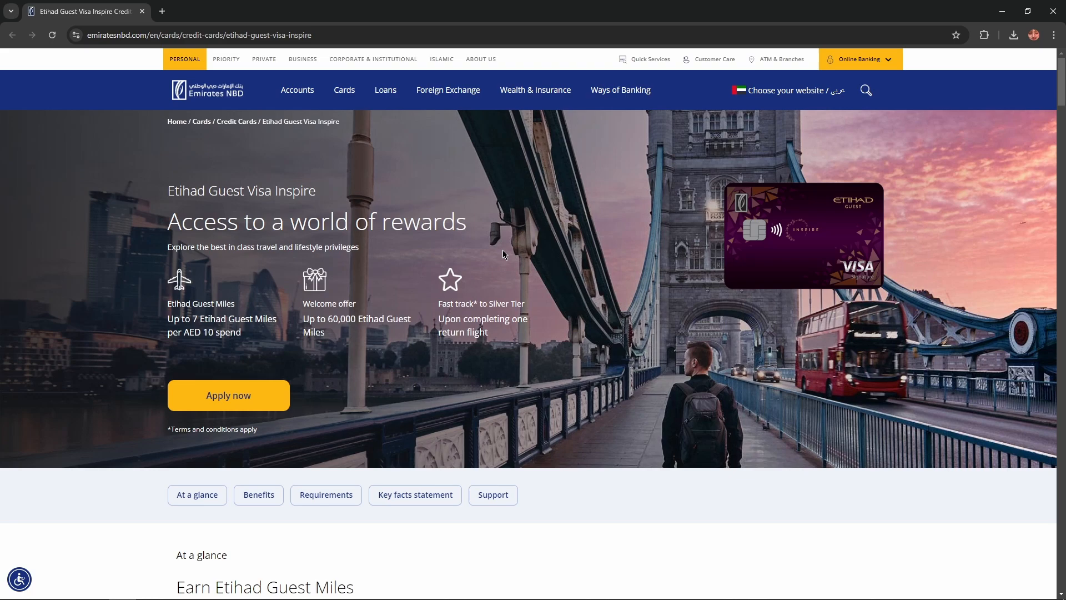
# - Scroll to the At a glance summary: joining fee, annual fee, minimum salary, lounge access and concierge
pyautogui.scroll(-3)
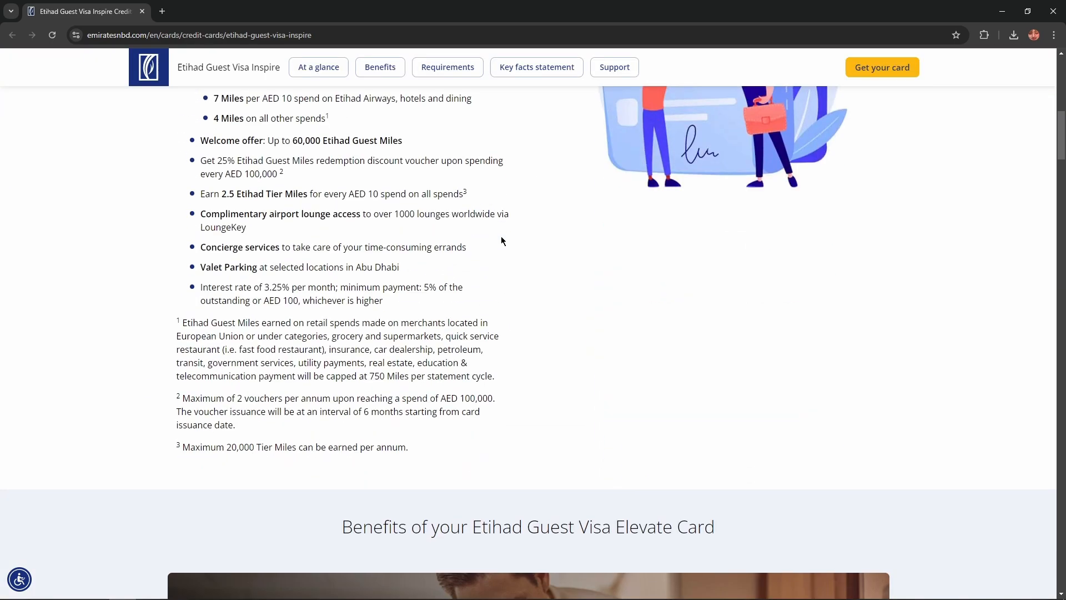
pyautogui.scroll(-3)
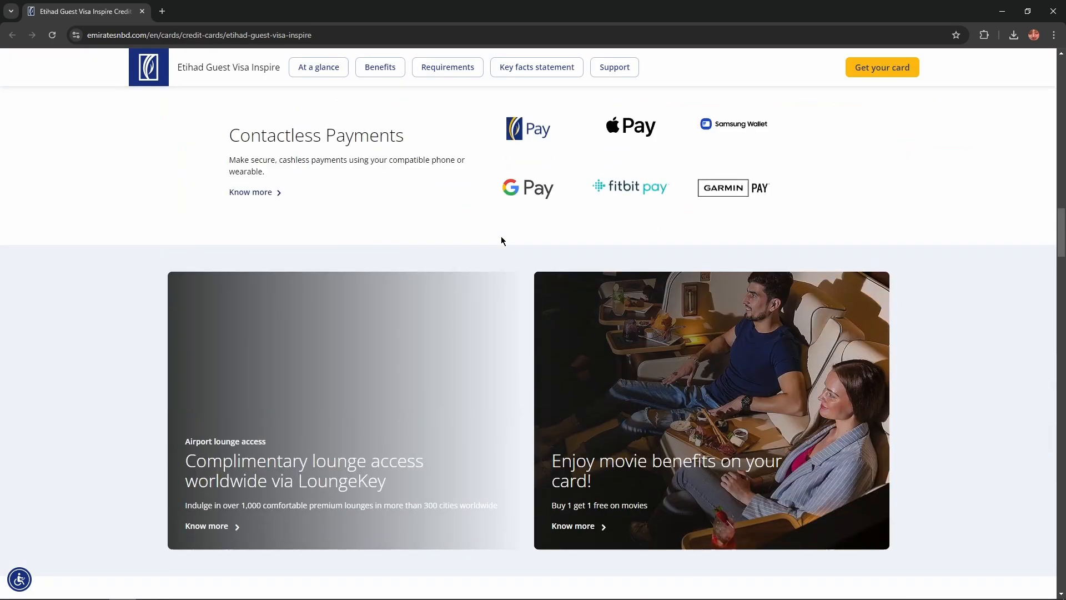
pyautogui.scroll(-3)
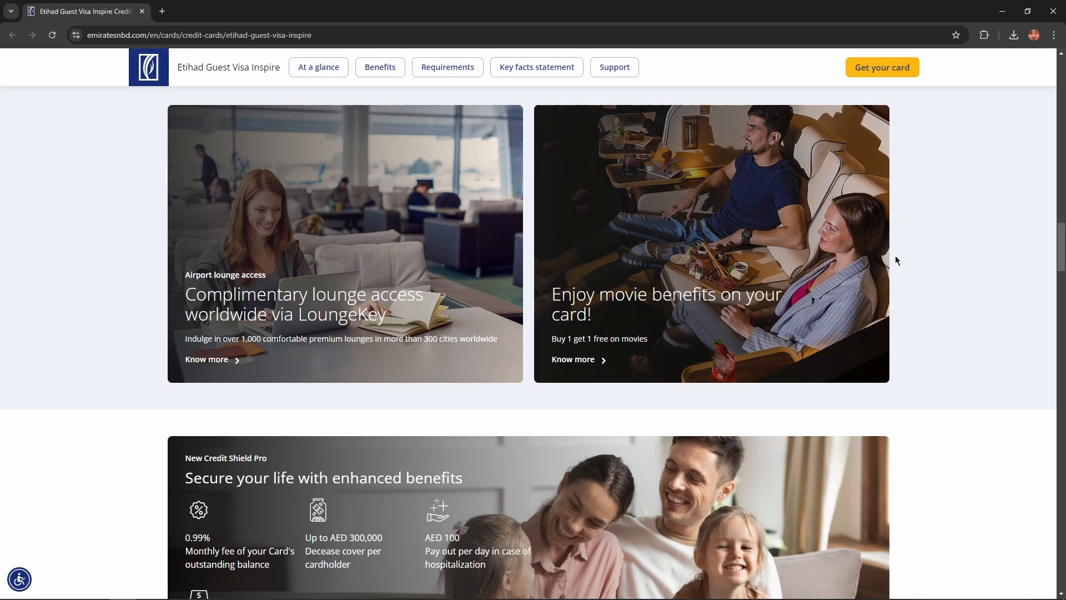
pyautogui.scroll(3)
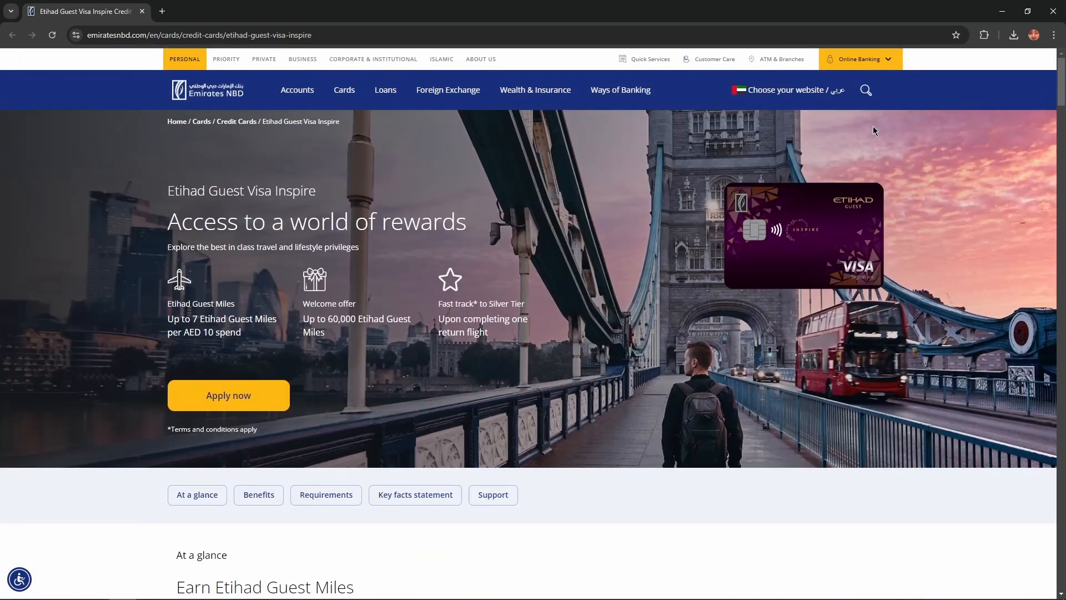
pyautogui.moveTo(343, 234)
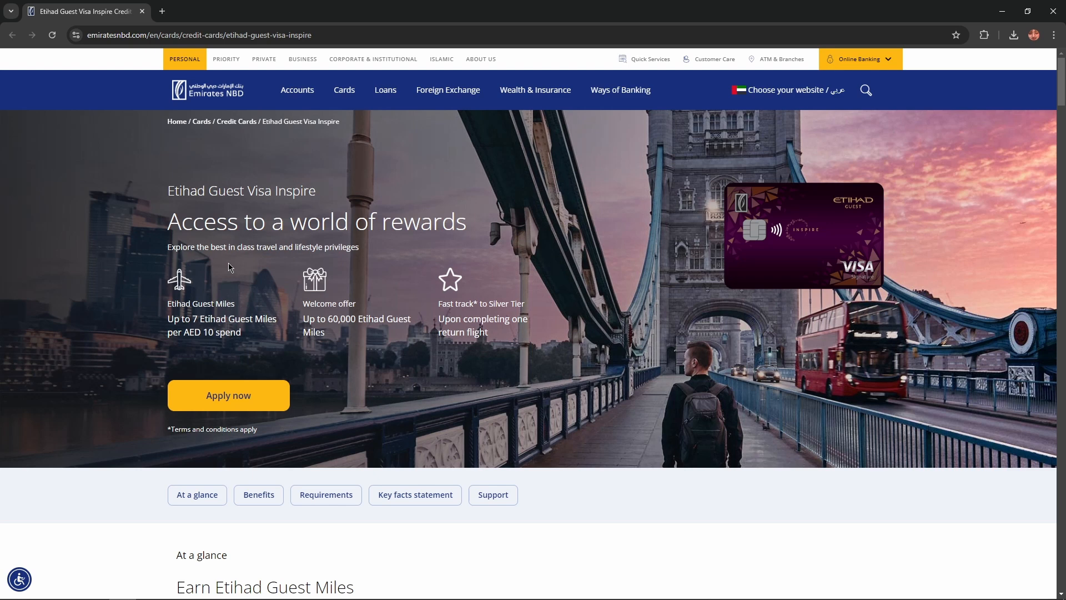
pyautogui.moveTo(285, 258)
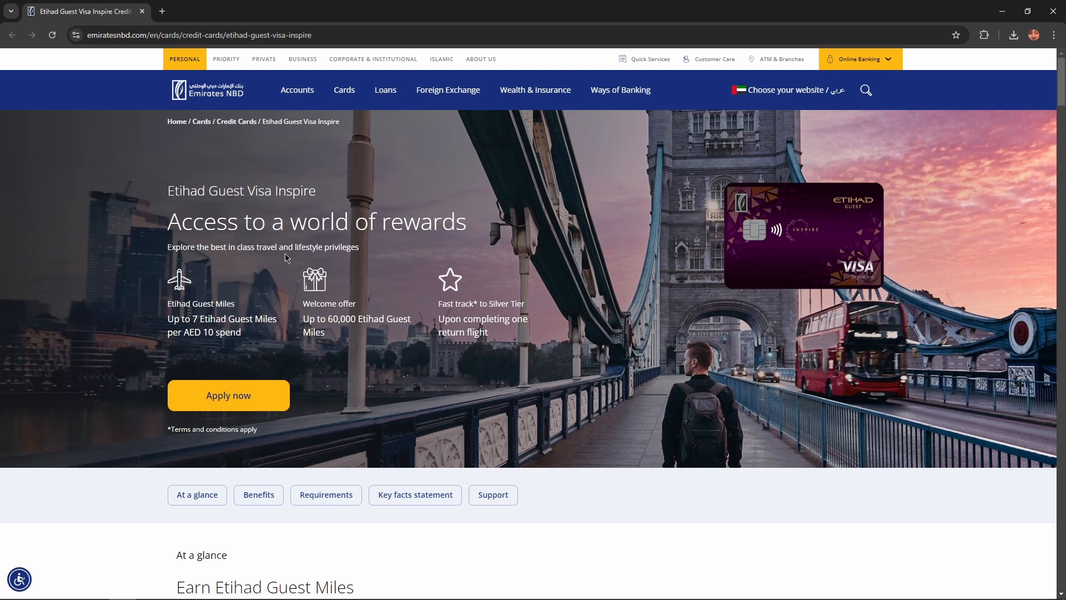
pyautogui.moveTo(264, 269)
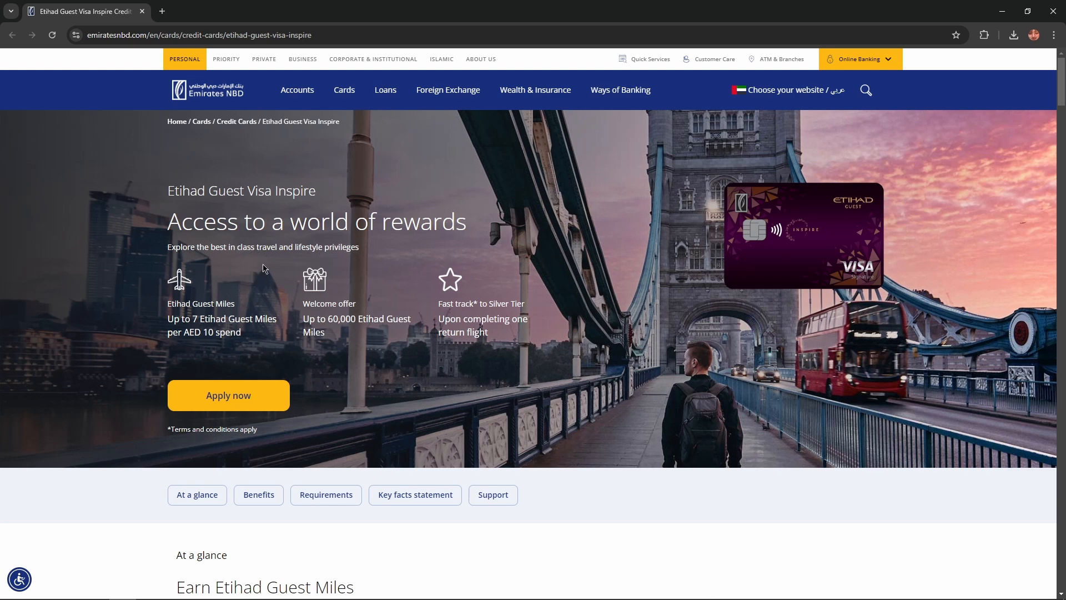
pyautogui.moveTo(191, 320)
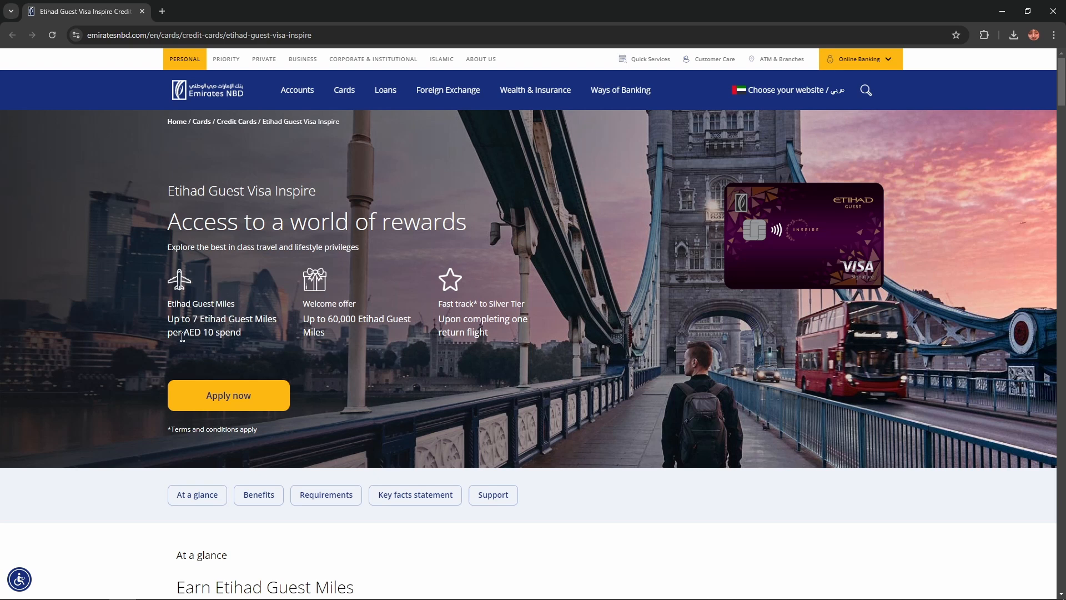
pyautogui.moveTo(243, 340)
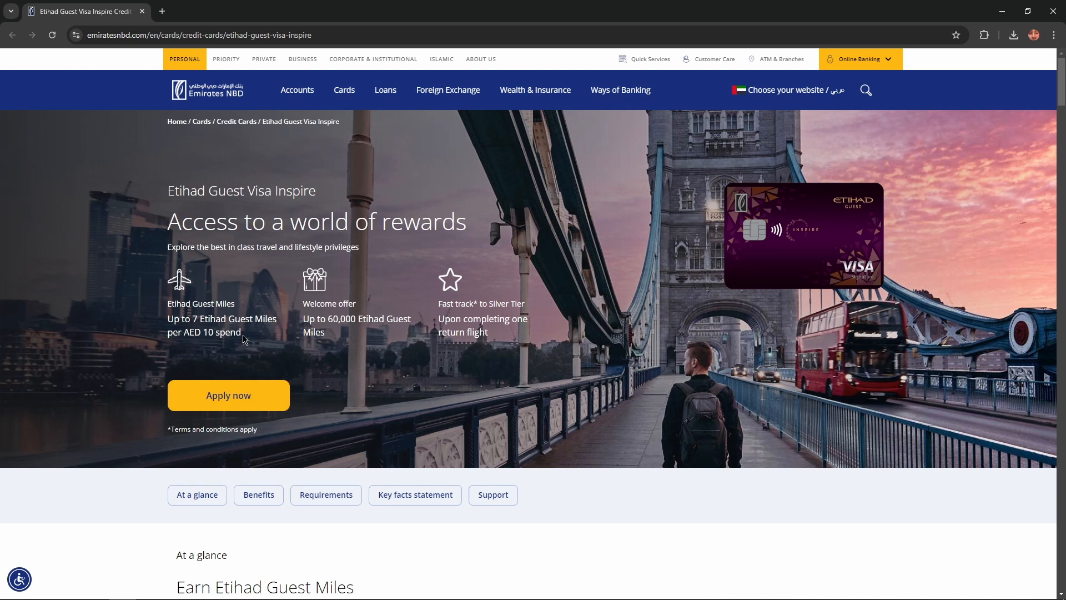
pyautogui.moveTo(309, 325)
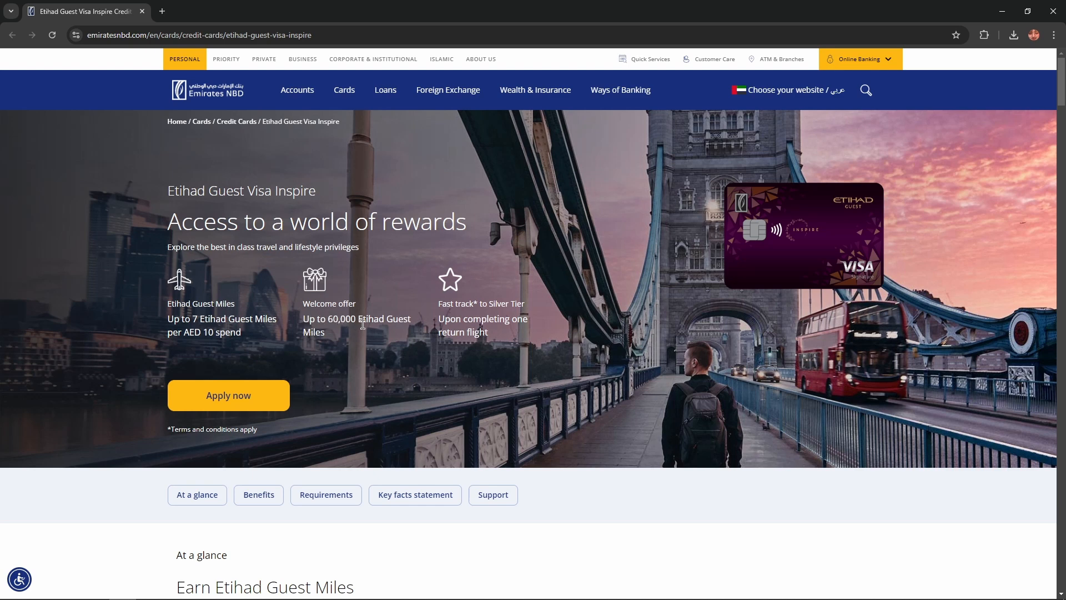
pyautogui.moveTo(442, 307)
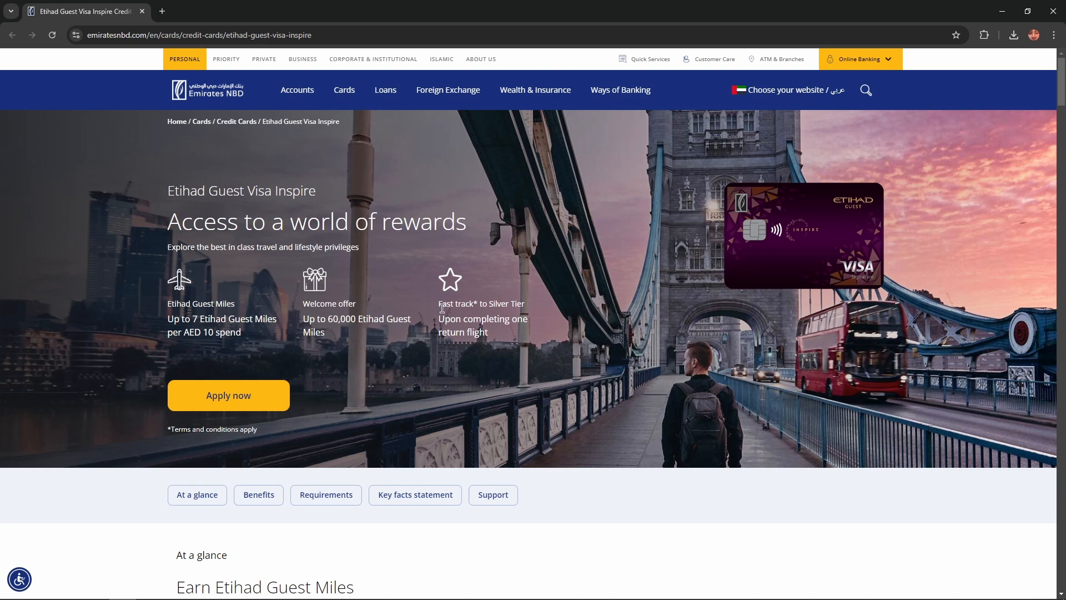
pyautogui.moveTo(494, 341)
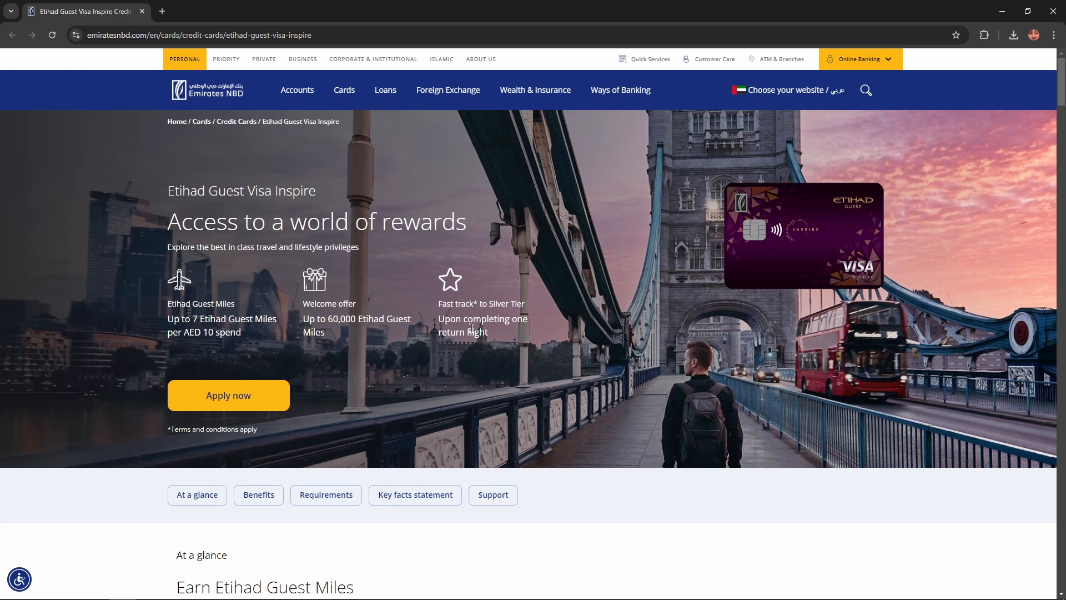
pyautogui.scroll(-3)
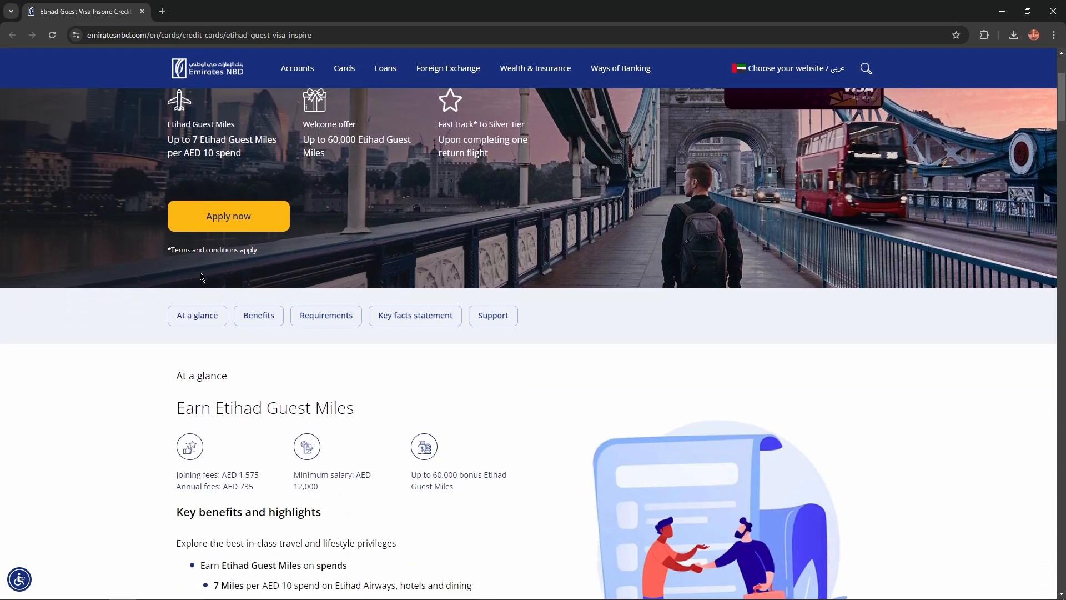
pyautogui.scroll(-3)
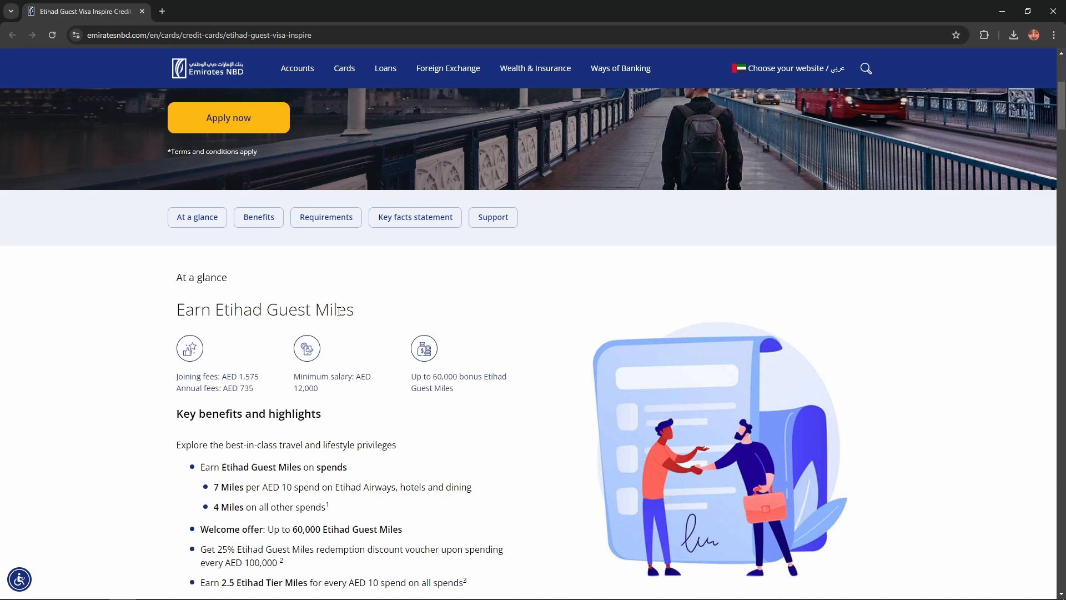
pyautogui.scroll(-3)
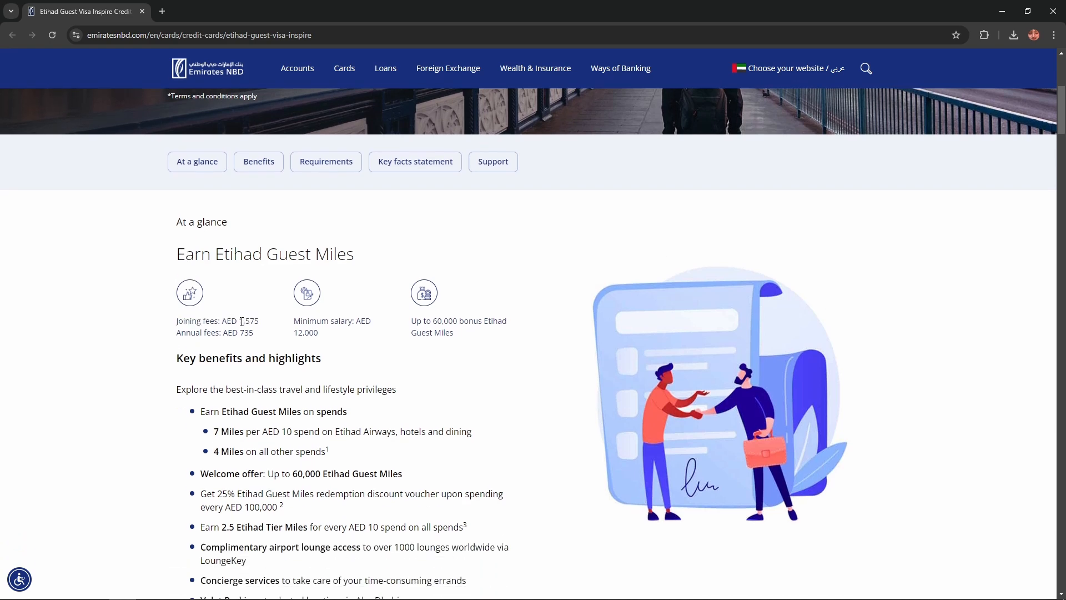
pyautogui.doubleClick(228, 321)
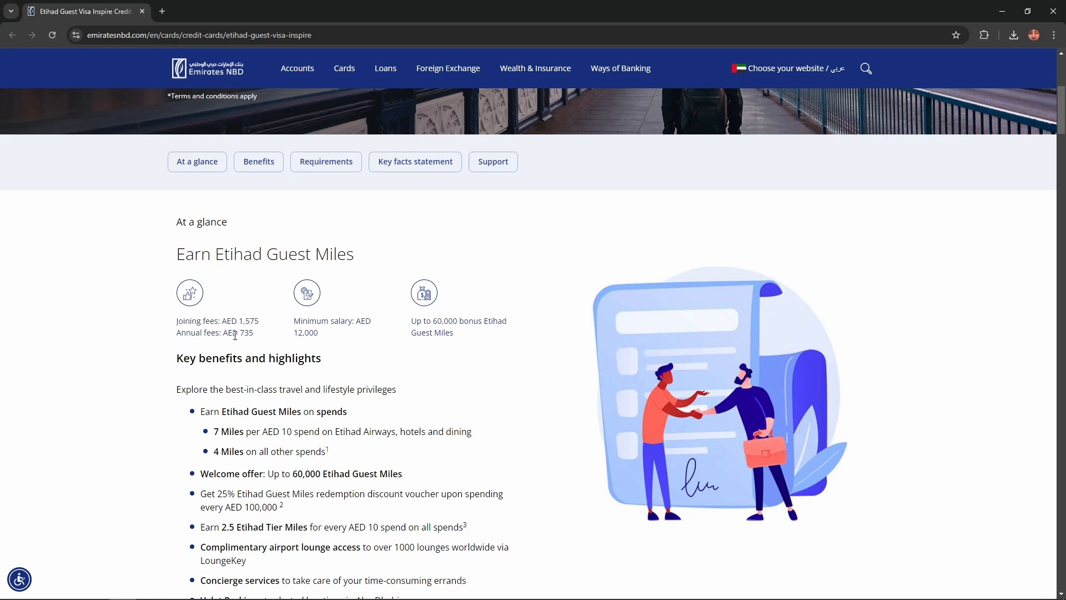
pyautogui.moveTo(246, 332)
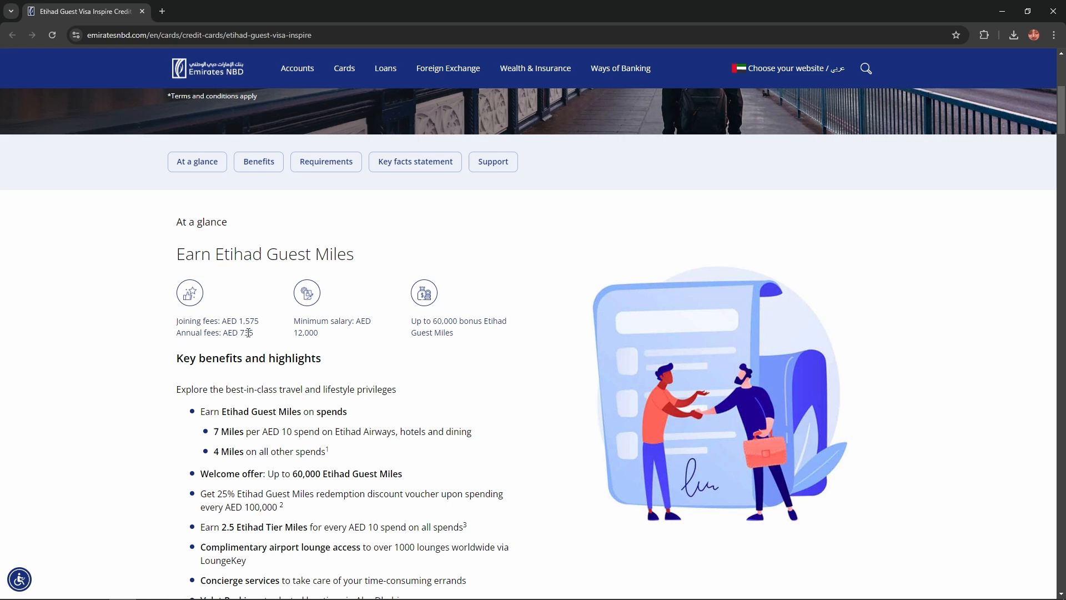
pyautogui.moveTo(291, 327)
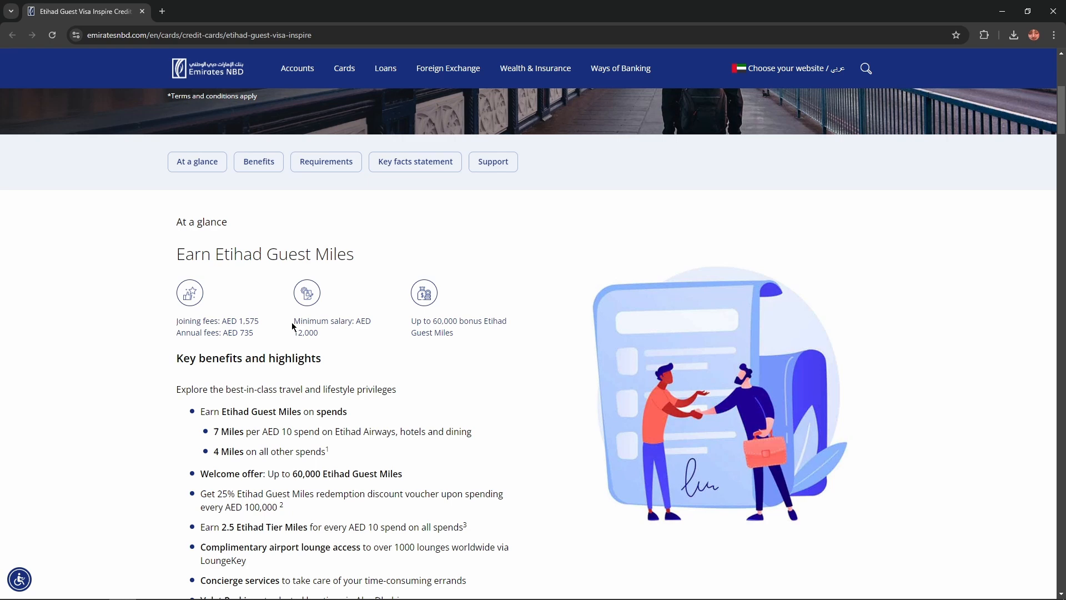
pyautogui.moveTo(376, 327)
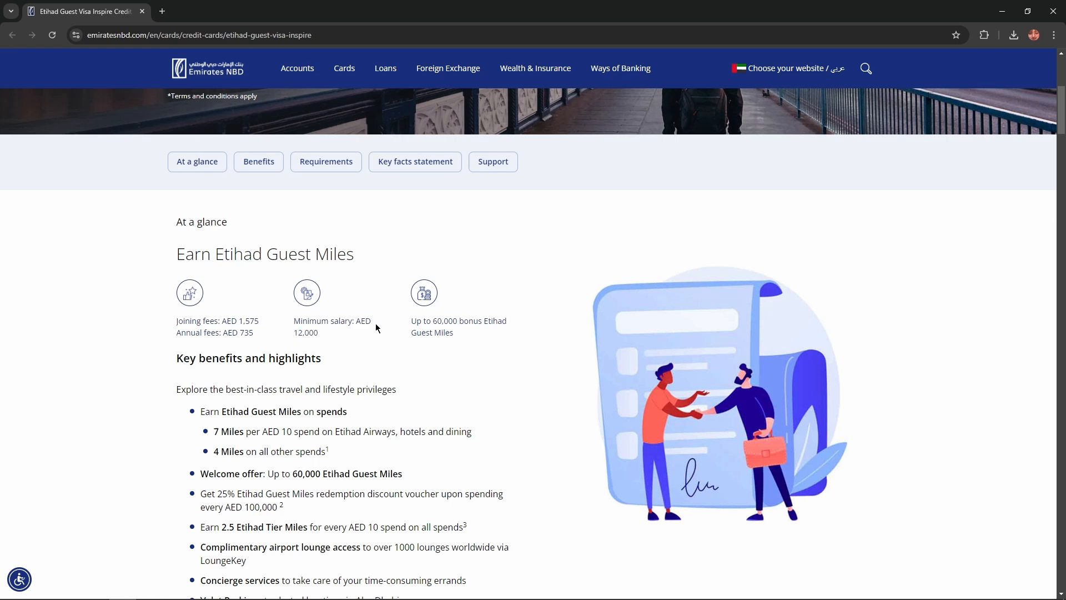
pyautogui.moveTo(446, 324)
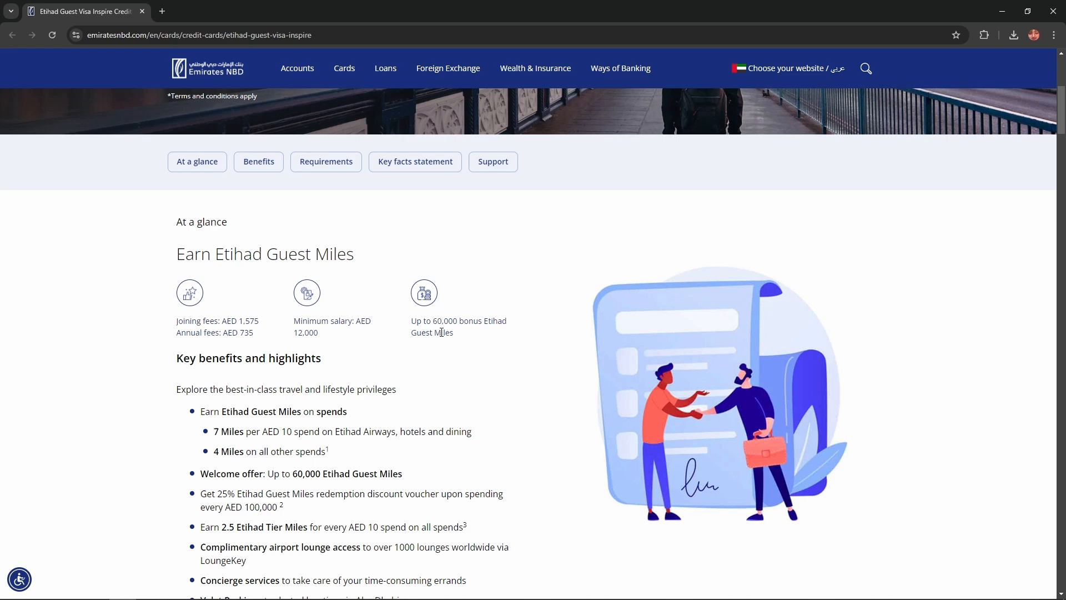
# - Scroll to the Etihad Guest Visa Elevate Card benefits showing the welcome offer and Silver Tier panels
pyautogui.scroll(-3)
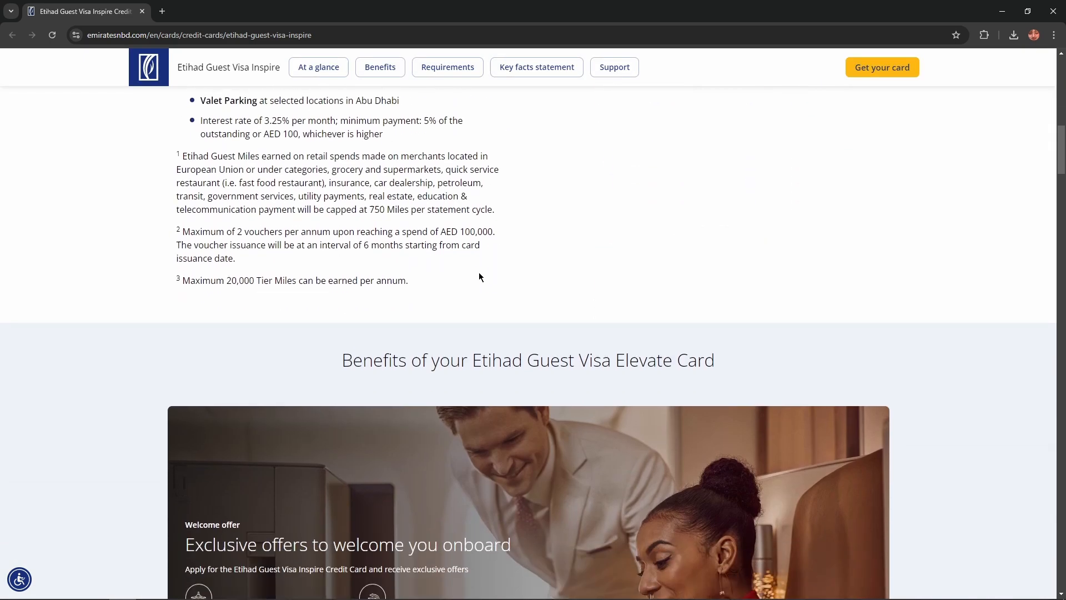
pyautogui.scroll(-3)
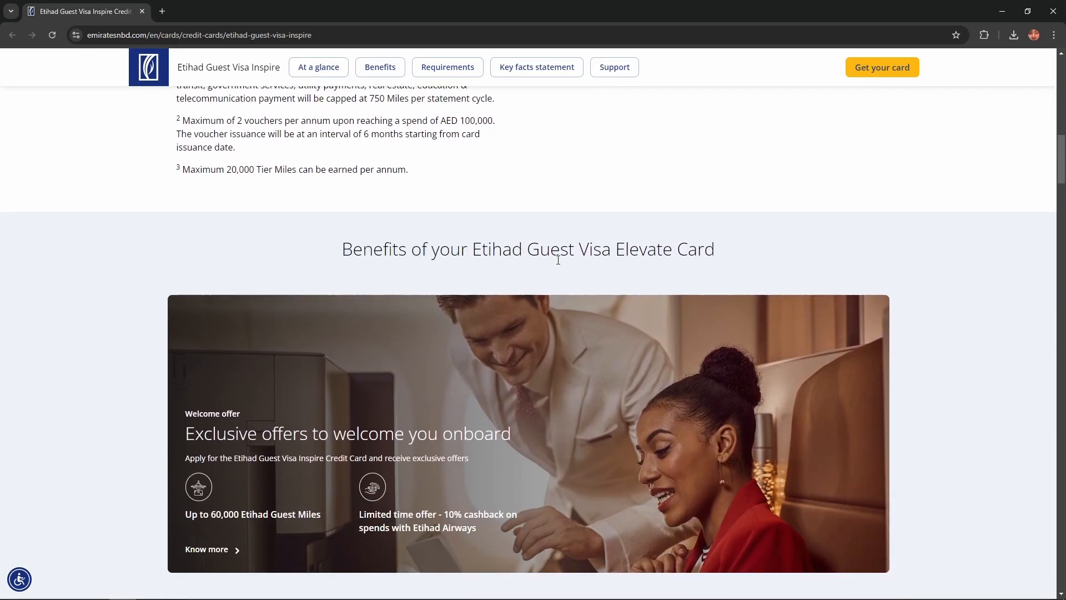
pyautogui.scroll(-3)
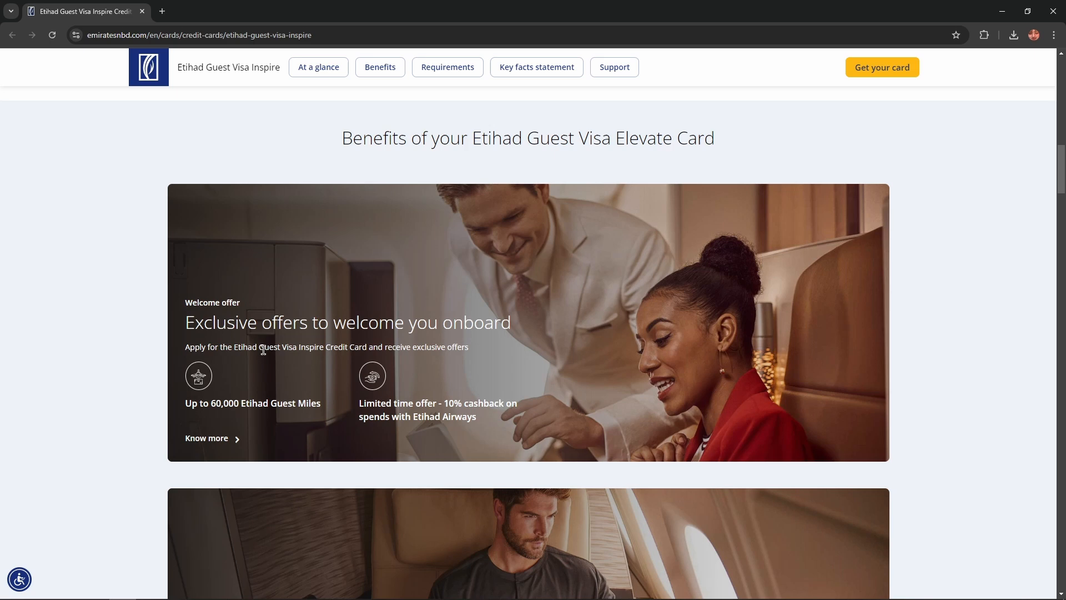
pyautogui.moveTo(342, 357)
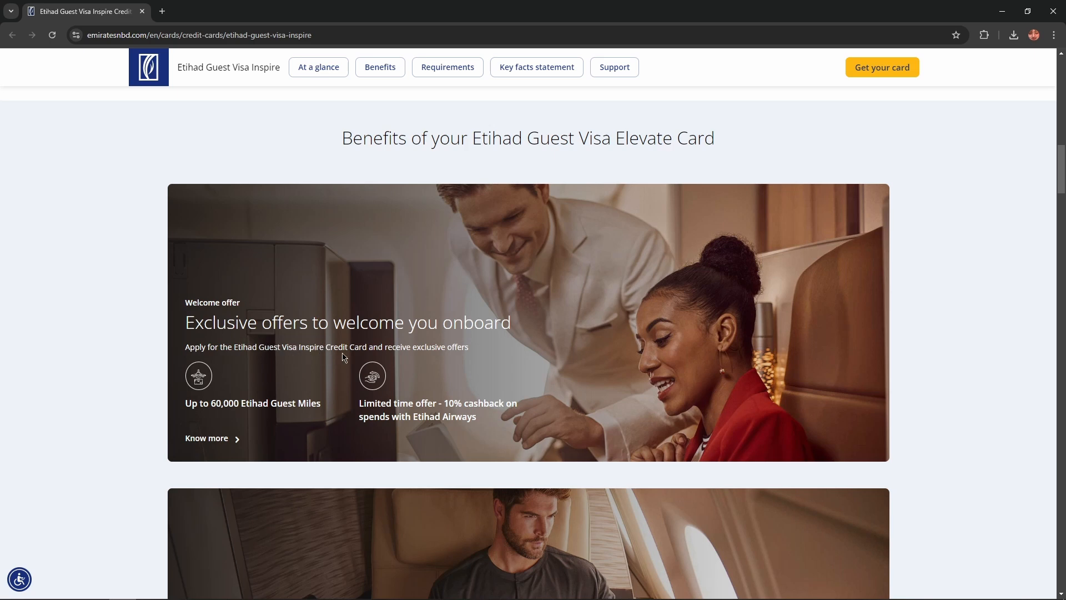
pyautogui.moveTo(419, 349)
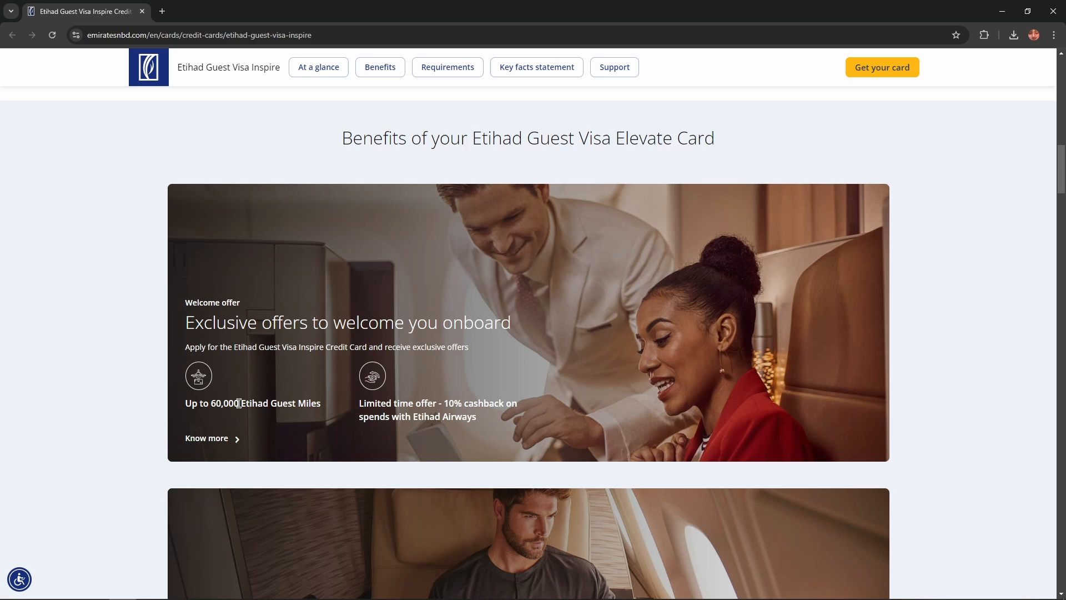
pyautogui.moveTo(317, 408)
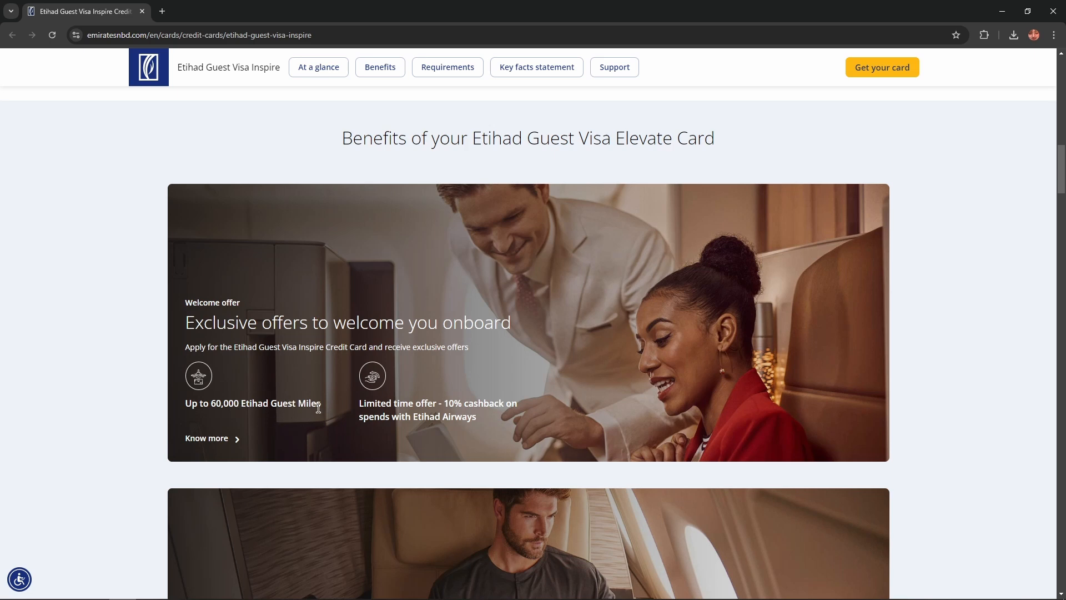
pyautogui.scroll(-3)
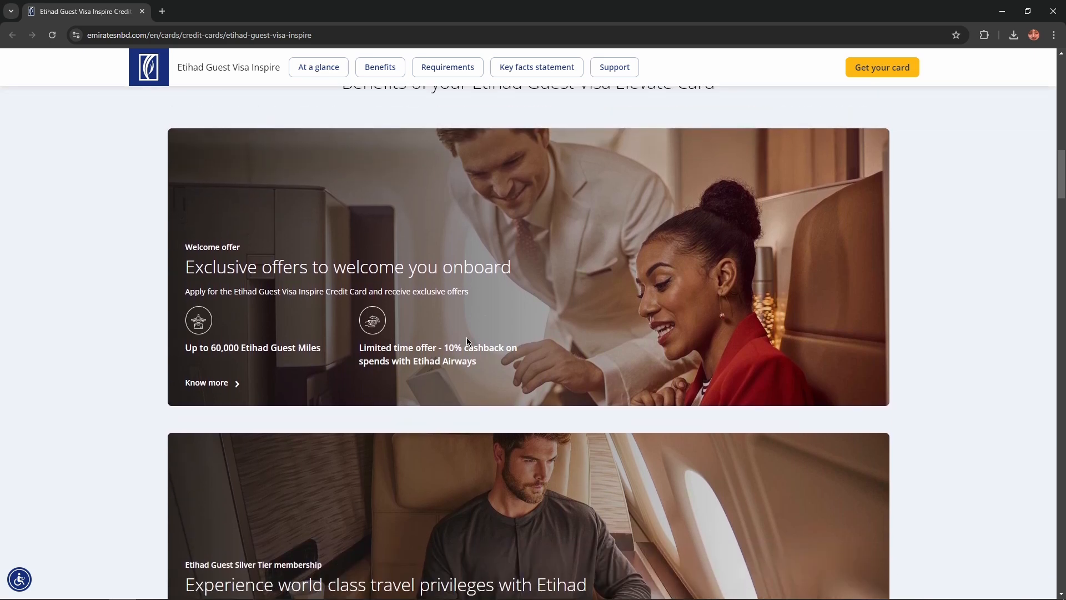
pyautogui.moveTo(417, 372)
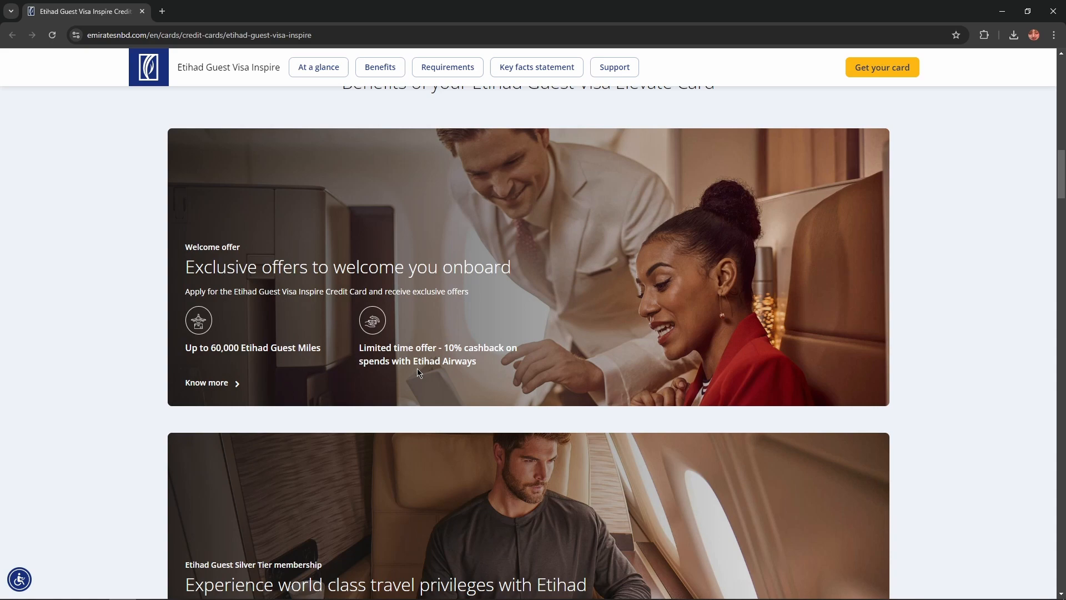
# - Show the Silver Tier panel with bonus miles, extra baggage allowance and priority check-in
pyautogui.scroll(-3)
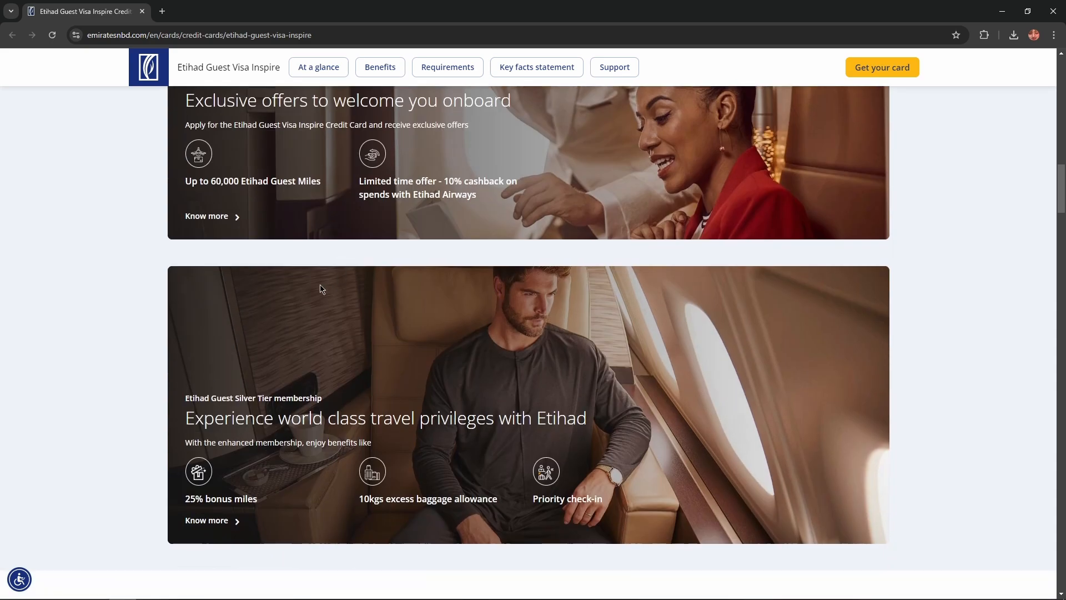
pyautogui.scroll(-3)
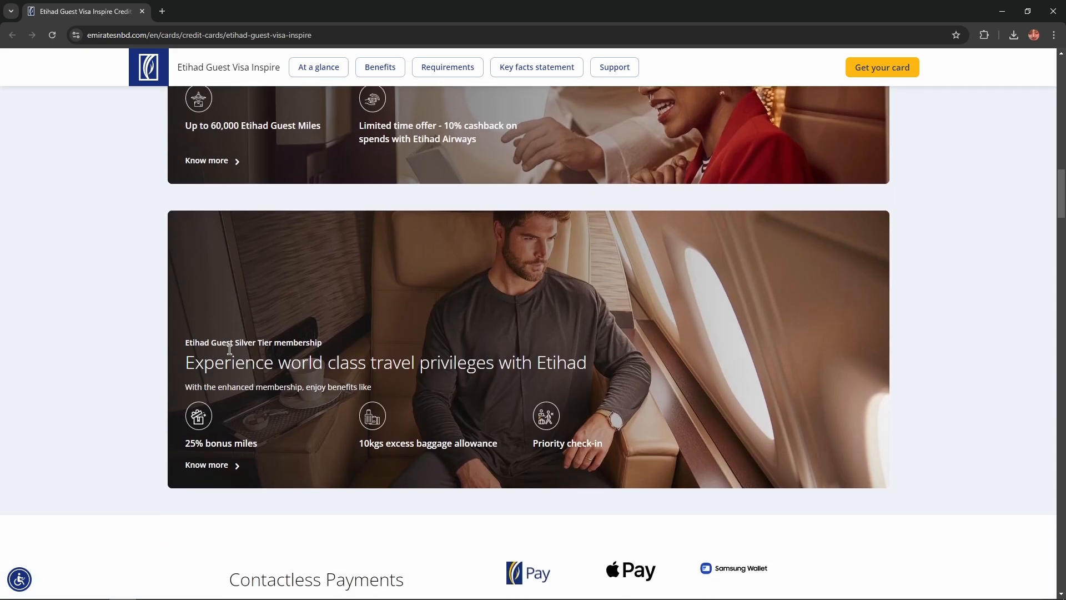
pyautogui.moveTo(288, 347)
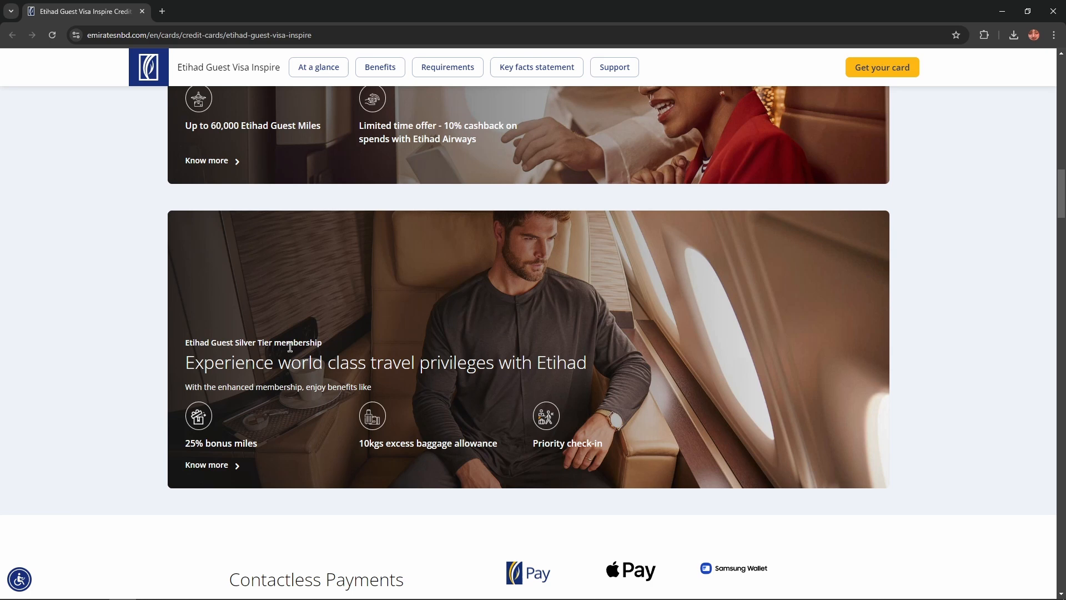
pyautogui.moveTo(469, 381)
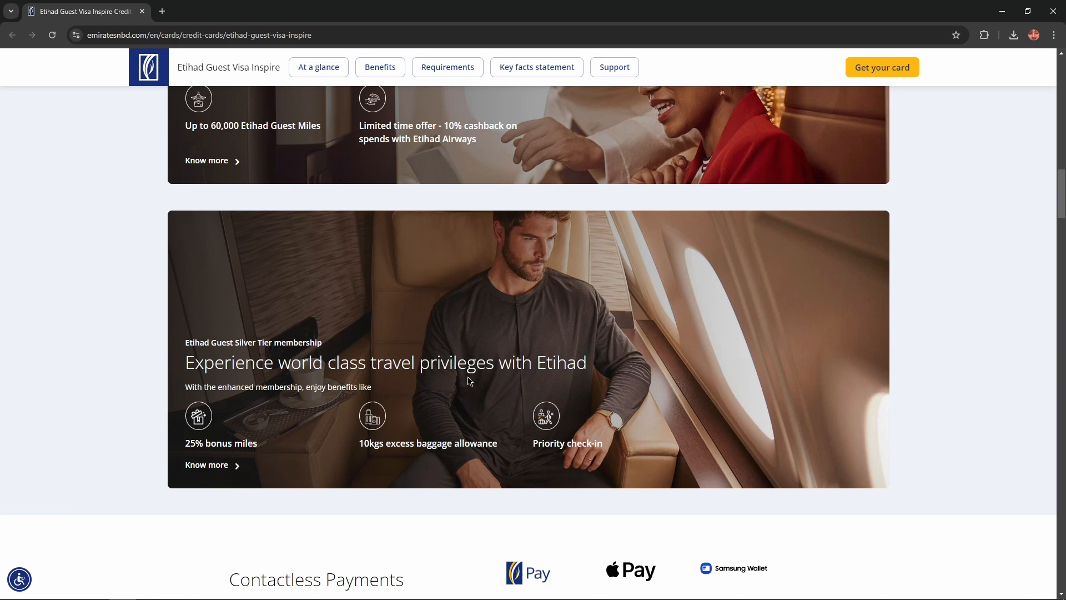
pyautogui.moveTo(278, 390)
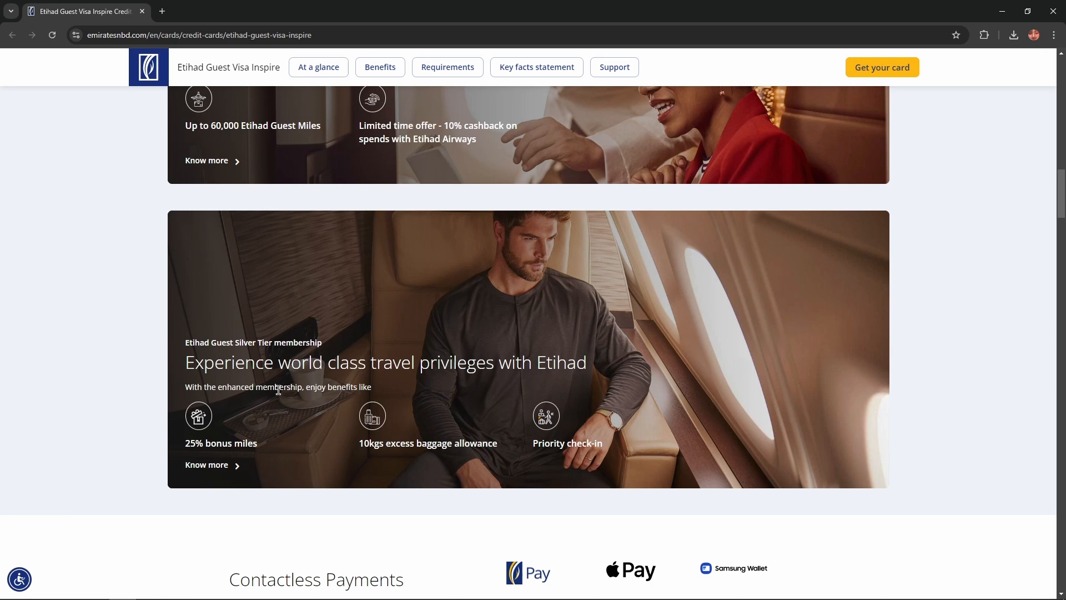
pyautogui.moveTo(288, 397)
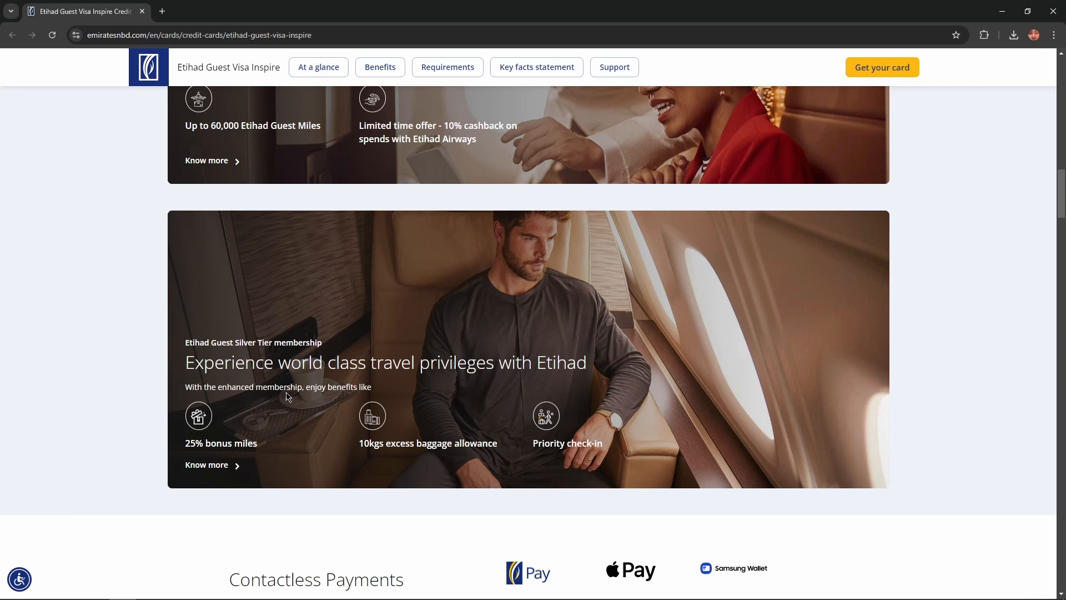
pyautogui.moveTo(206, 454)
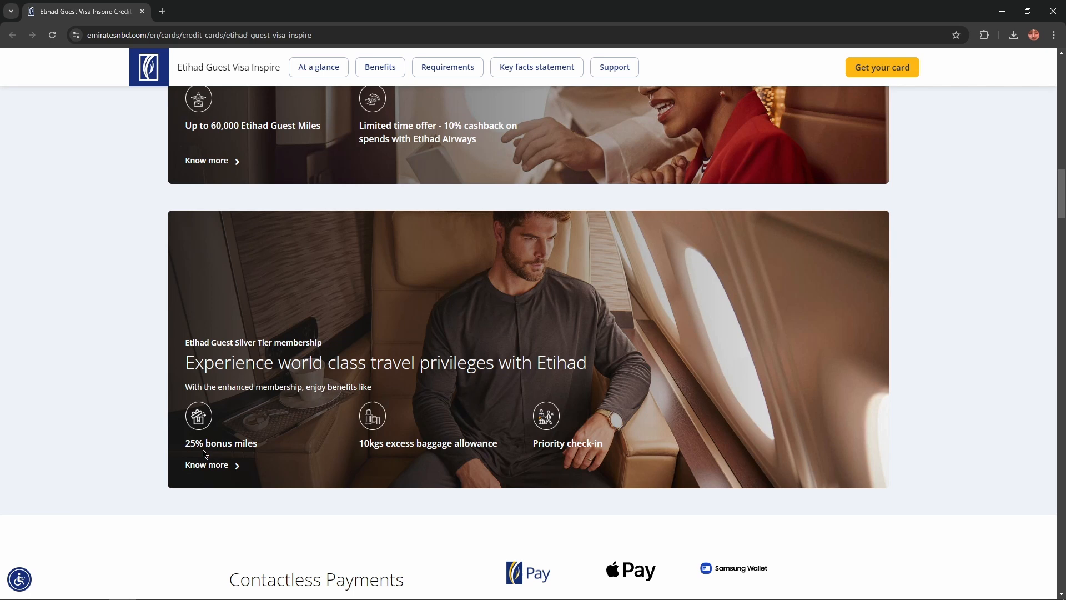
pyautogui.moveTo(365, 457)
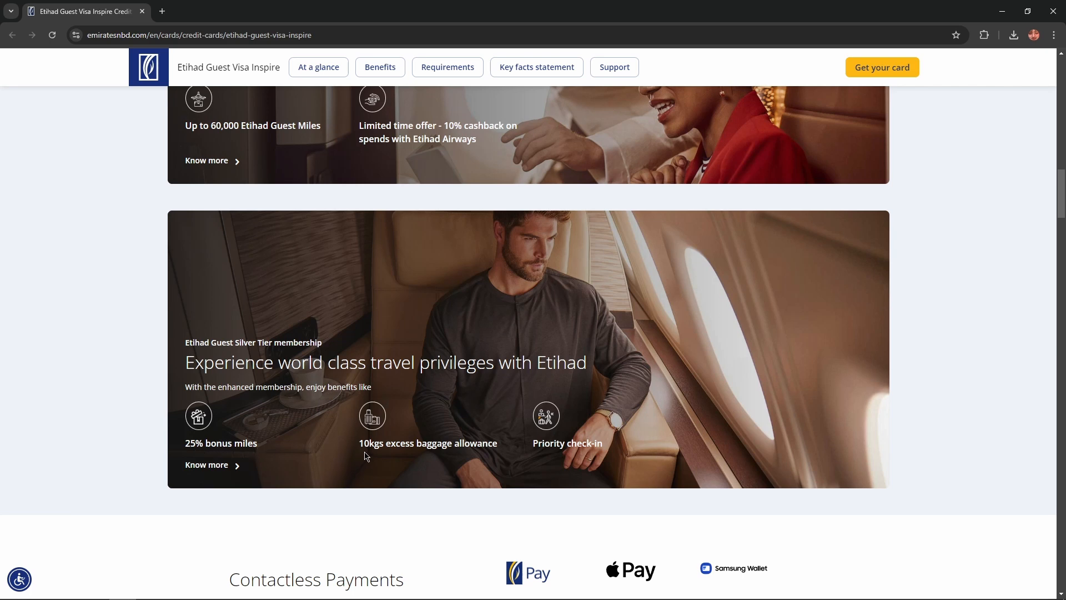
pyautogui.moveTo(437, 448)
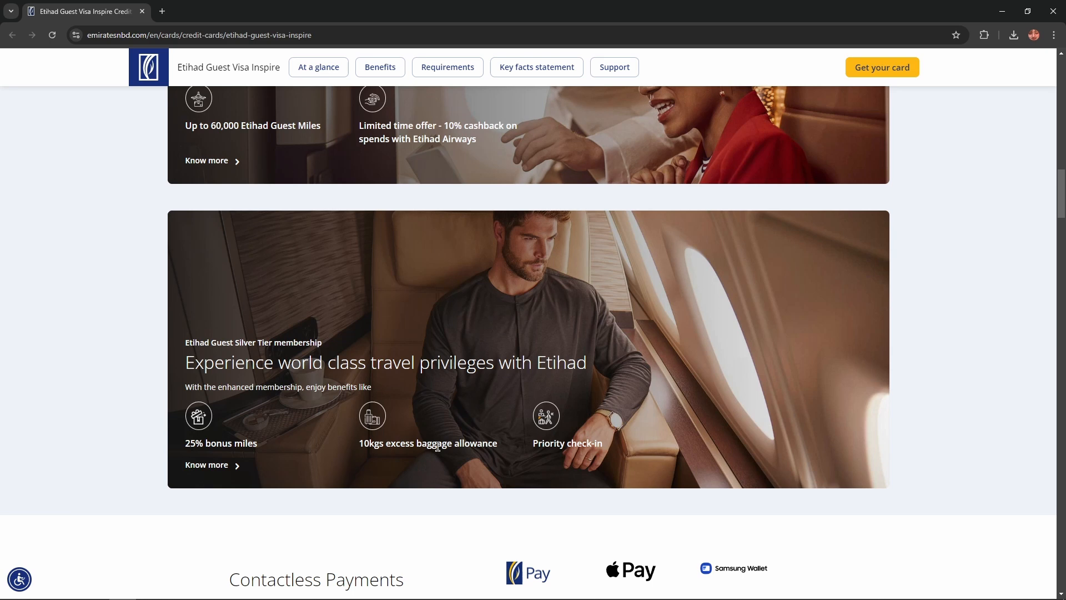
pyautogui.moveTo(498, 448)
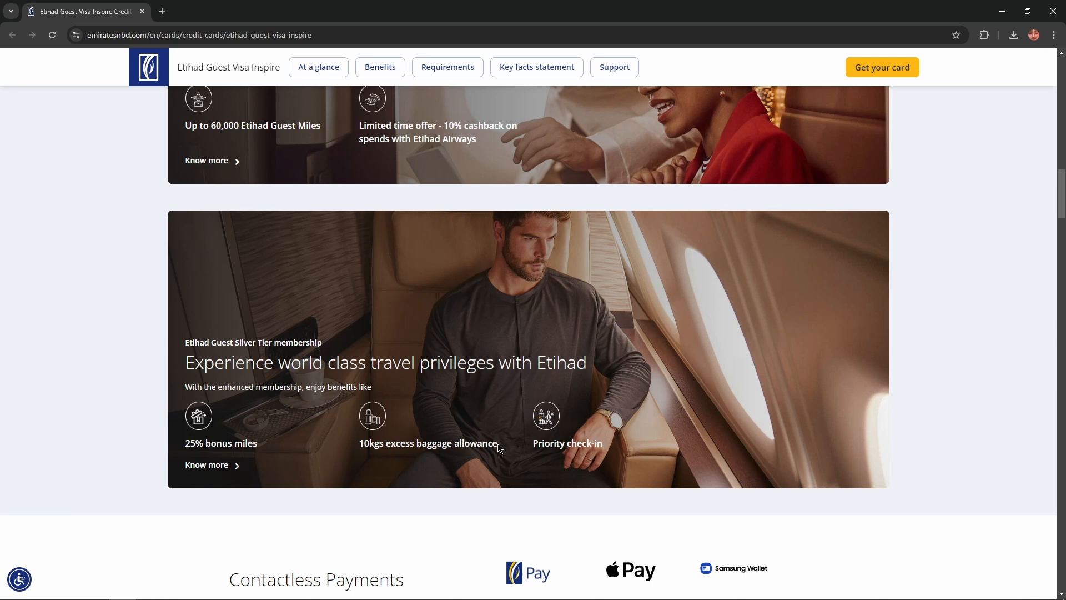
pyautogui.moveTo(593, 448)
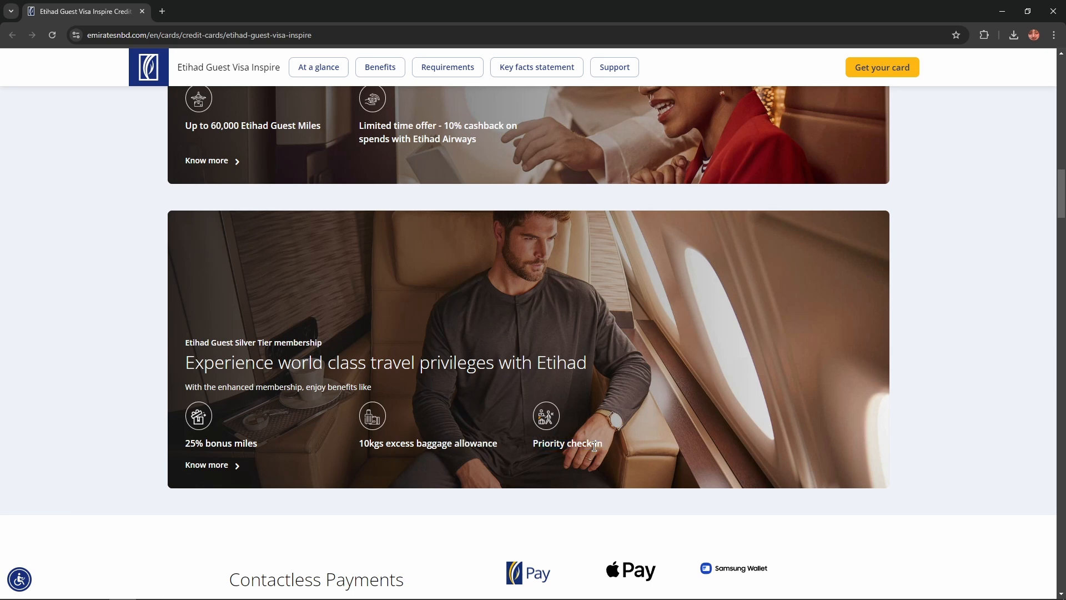
# - Show Contactless Payments with Apple Pay, Google Pay, Samsung Wallet, Fitbit Pay and Garmin Pay
pyautogui.scroll(-3)
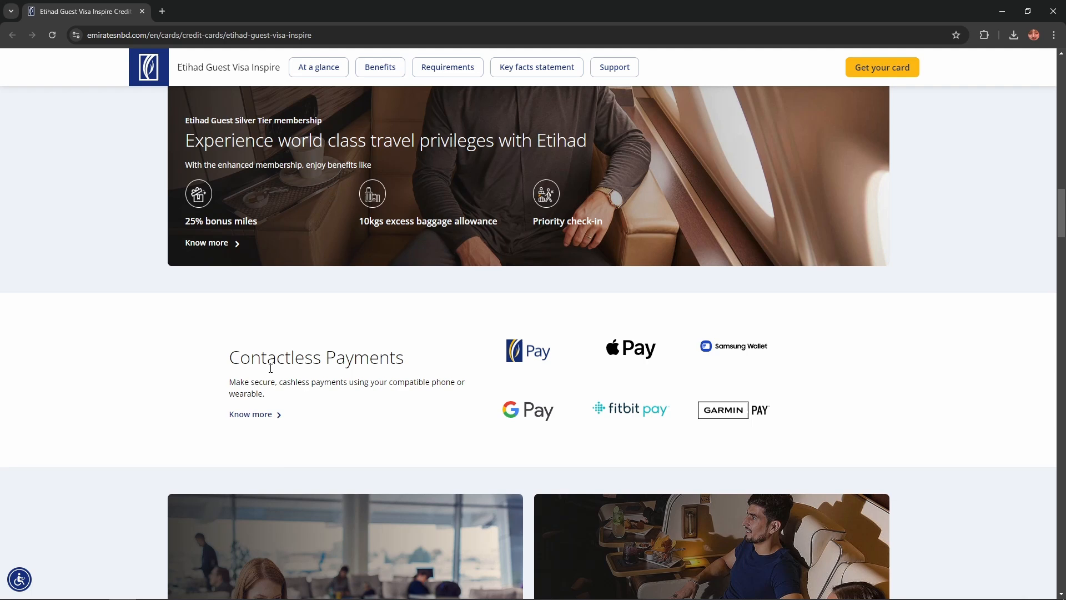
pyautogui.scroll(-3)
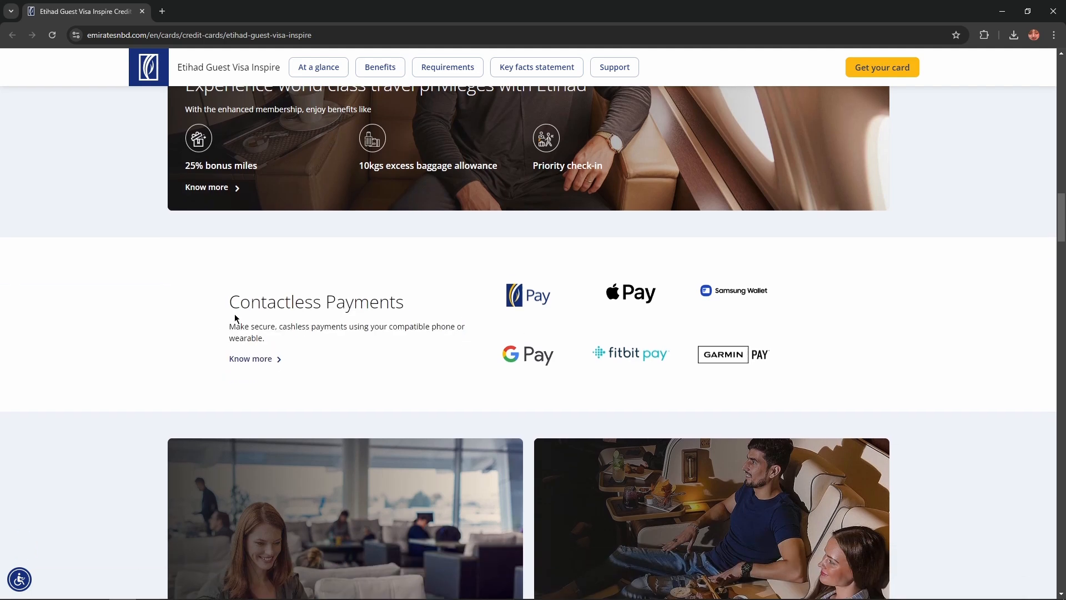
pyautogui.moveTo(253, 330)
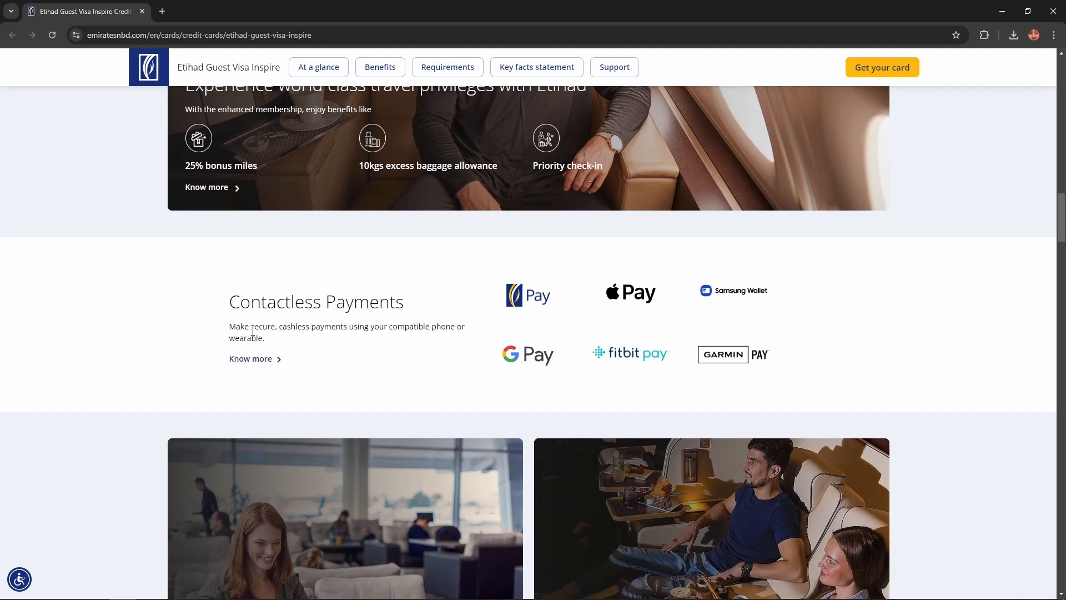
pyautogui.moveTo(310, 339)
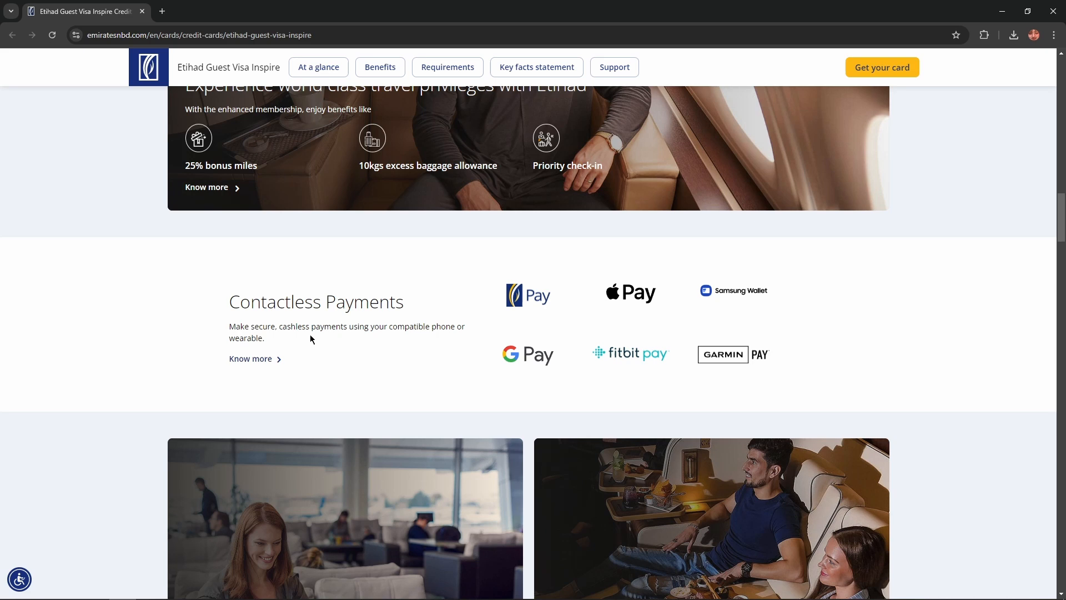
pyautogui.moveTo(415, 331)
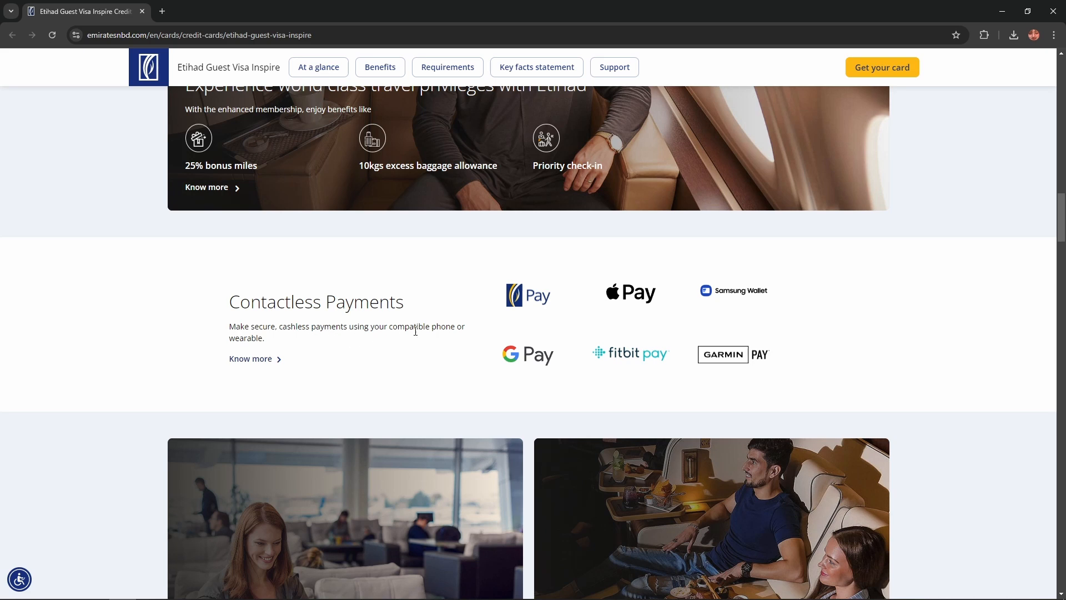
pyautogui.moveTo(303, 341)
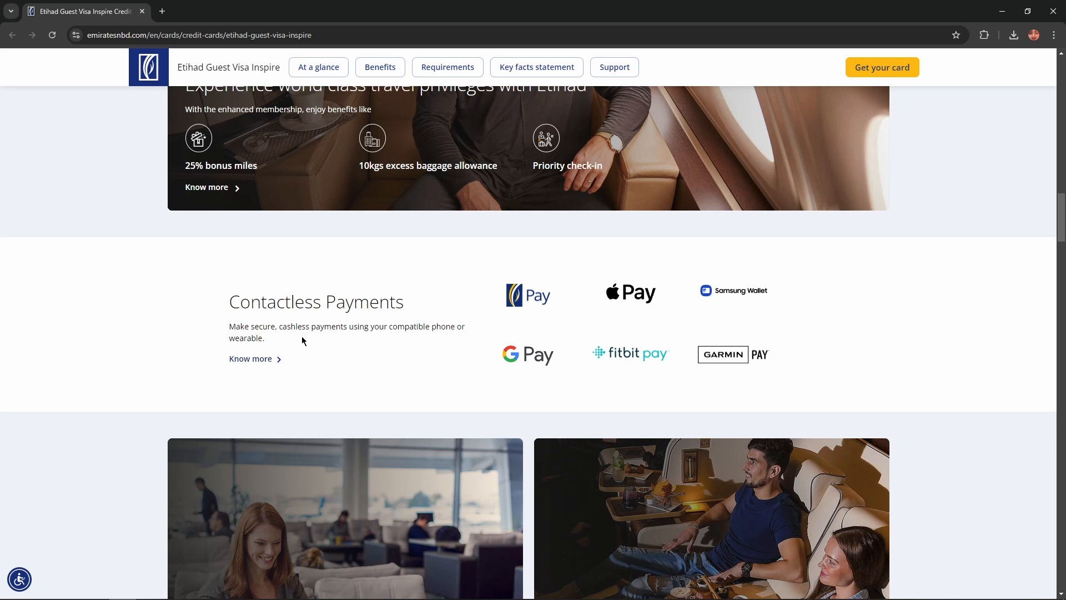
# - Scroll past the LoungeKey and movie benefit cards until the Credit Shield Pro banner appears
pyautogui.scroll(-3)
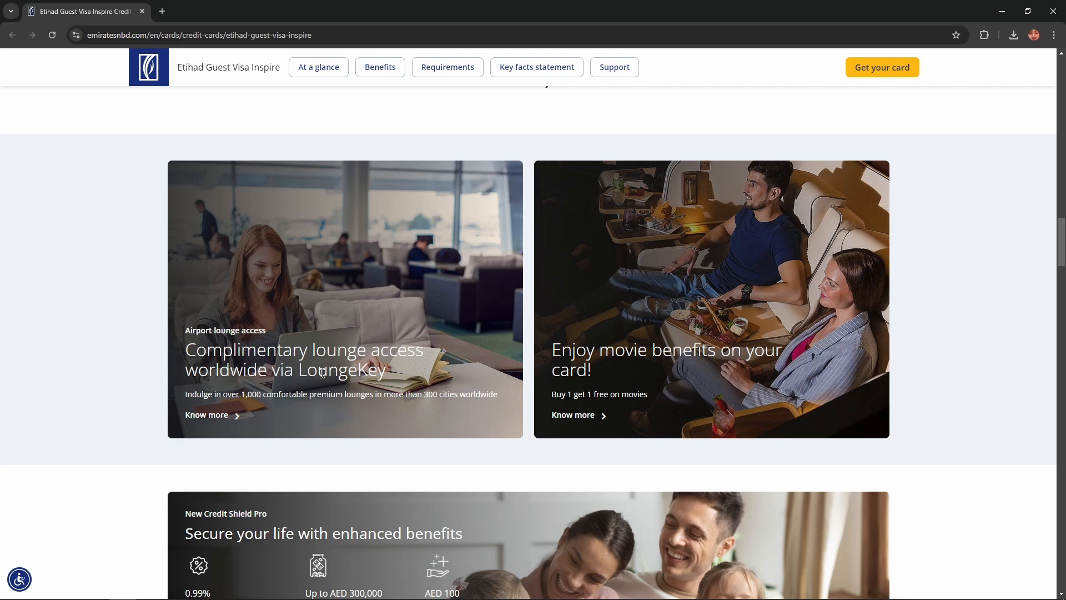
pyautogui.moveTo(220, 397)
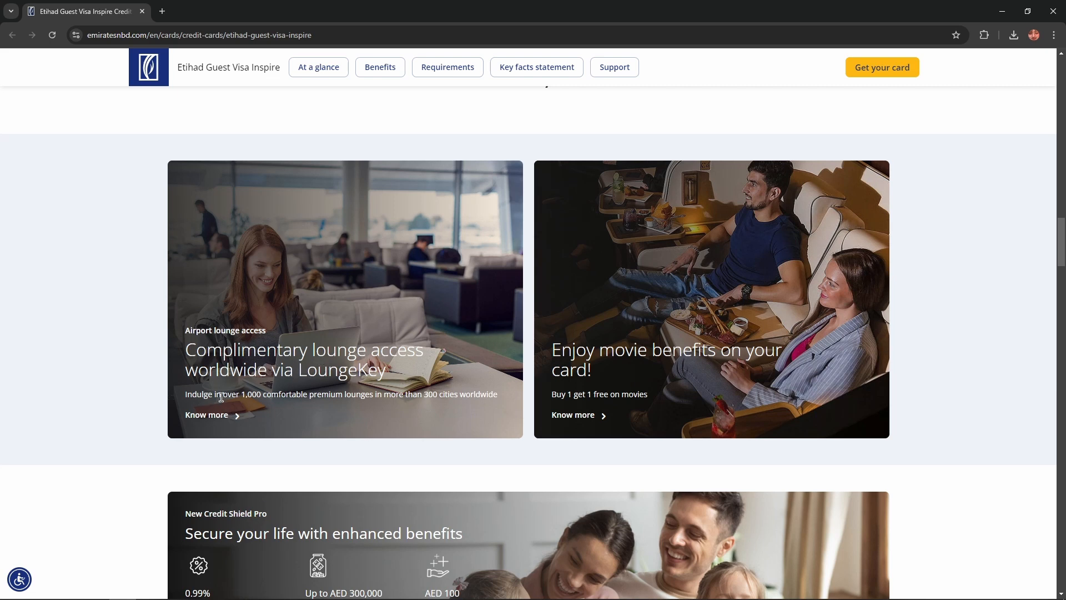
pyautogui.moveTo(287, 399)
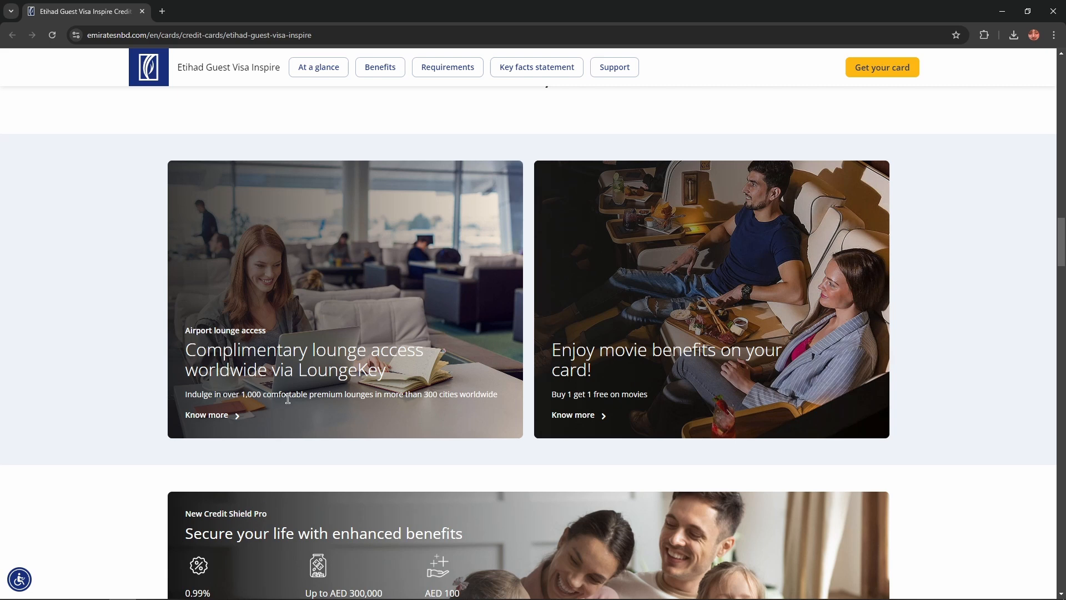
pyautogui.moveTo(426, 406)
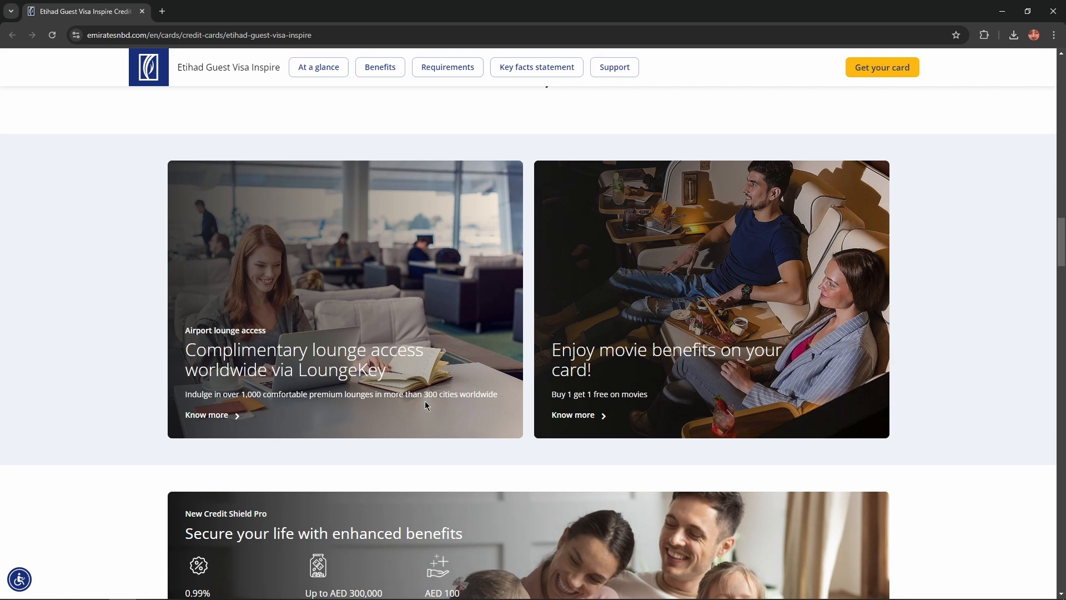
pyautogui.moveTo(479, 398)
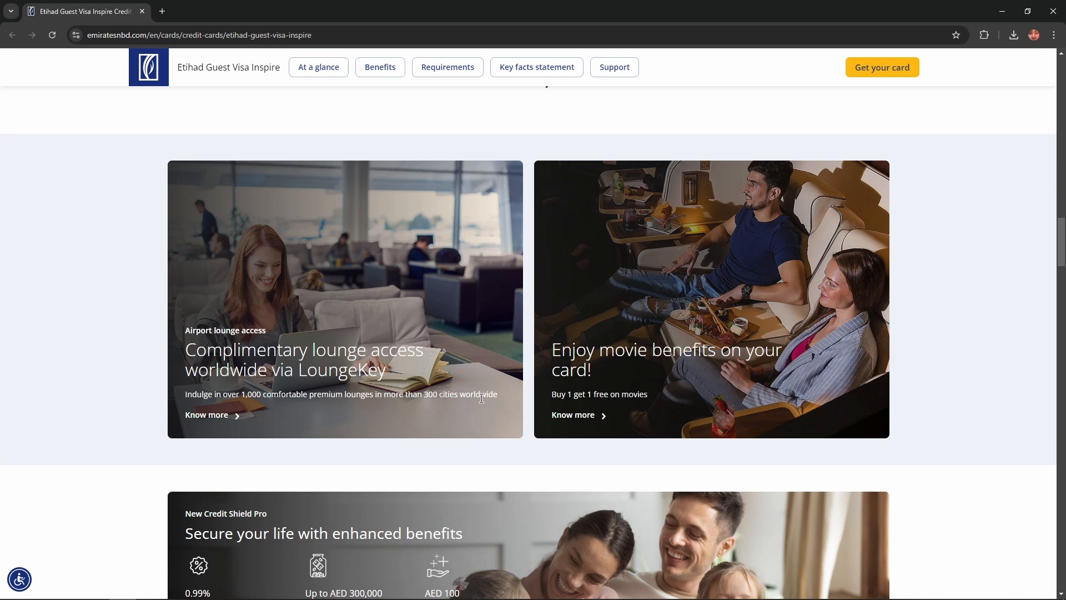
pyautogui.moveTo(579, 357)
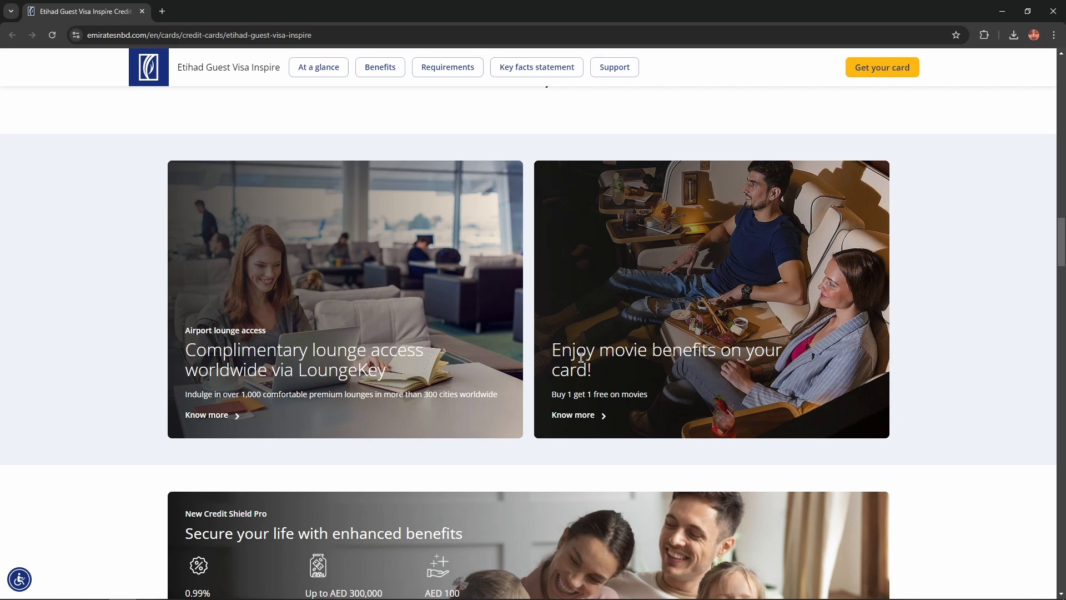
pyautogui.moveTo(739, 358)
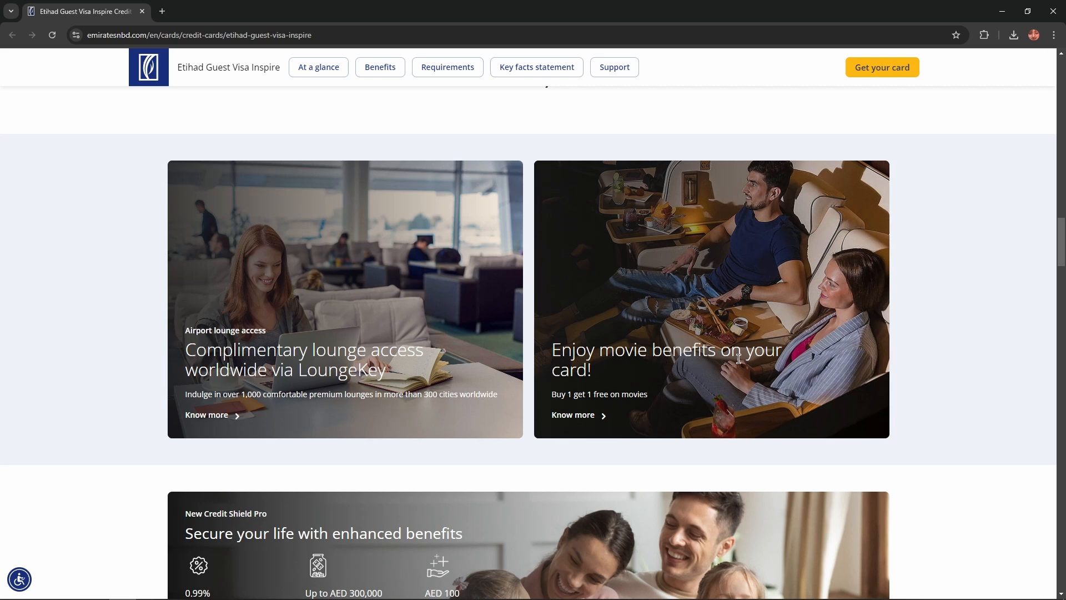
pyautogui.moveTo(589, 408)
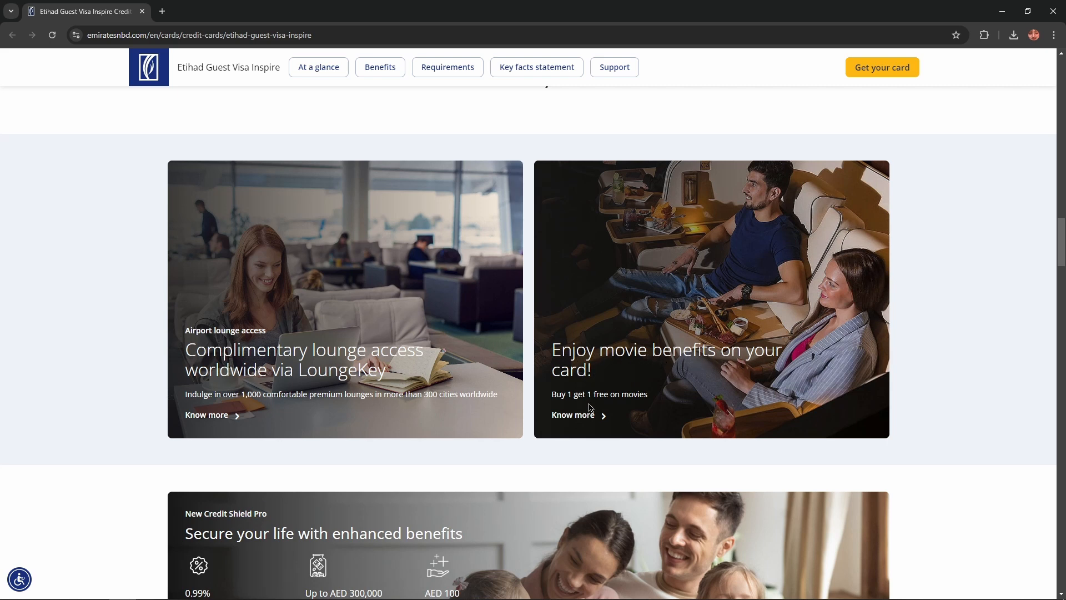
pyautogui.scroll(-3)
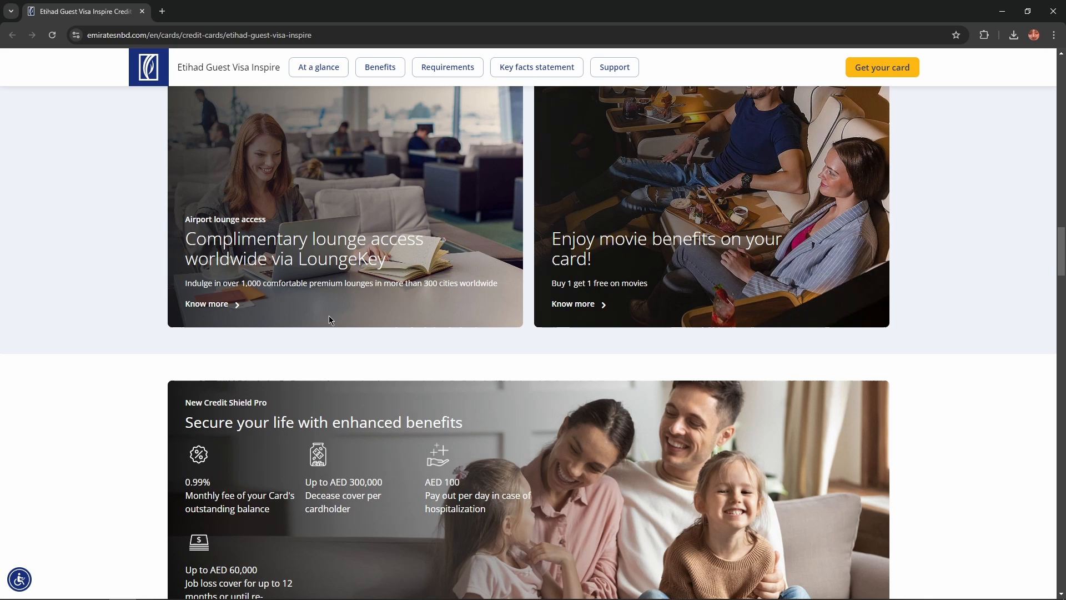
# - Show Credit Shield Pro's fee, decease, hospitalization and job loss covers above the More advantages heading
pyautogui.scroll(-3)
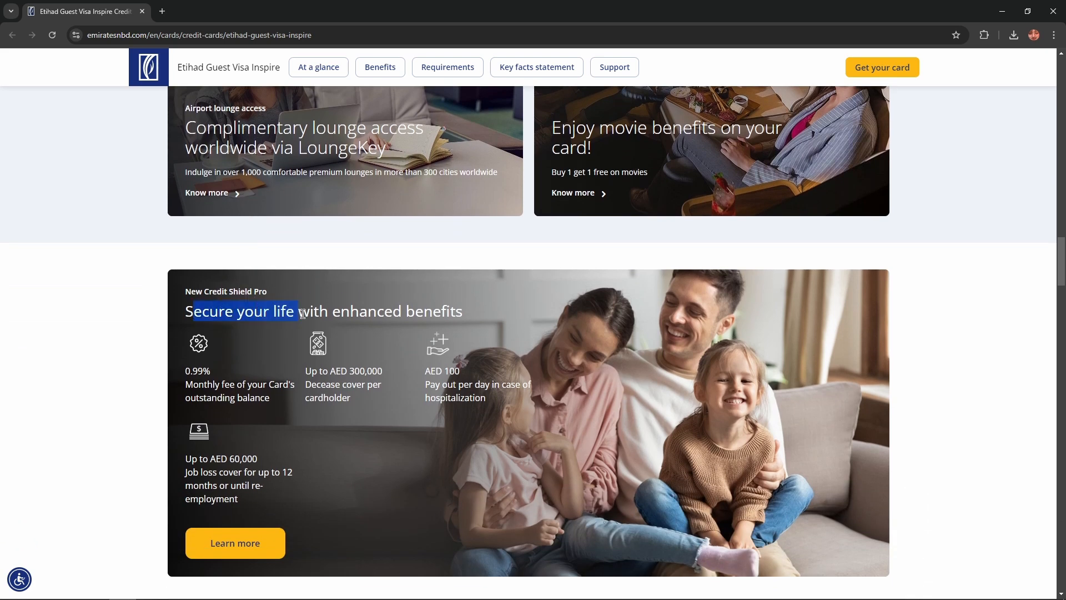
pyautogui.moveTo(333, 330)
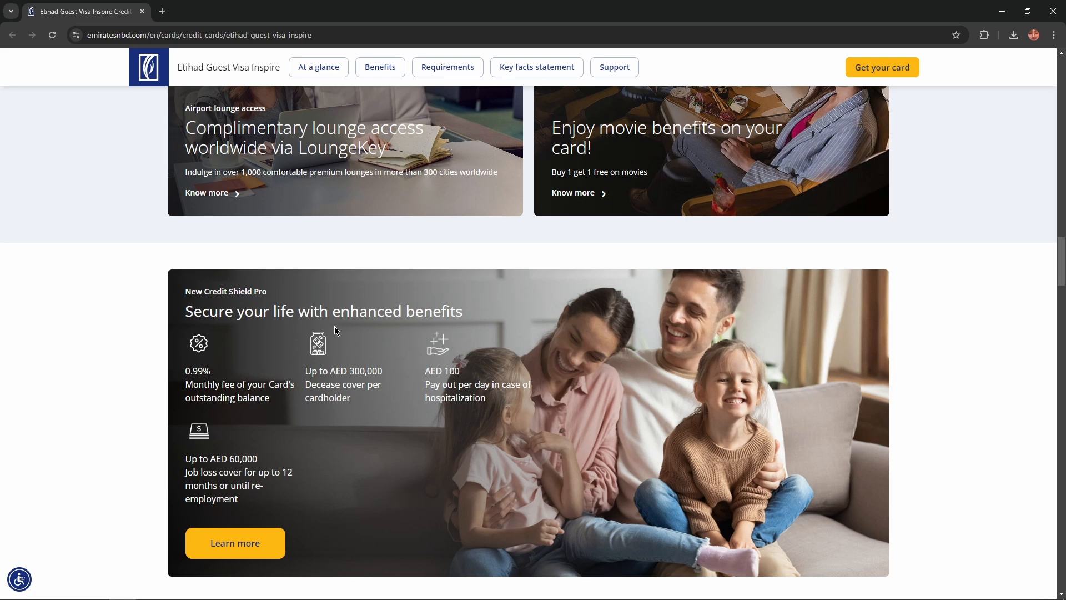
pyautogui.moveTo(211, 388)
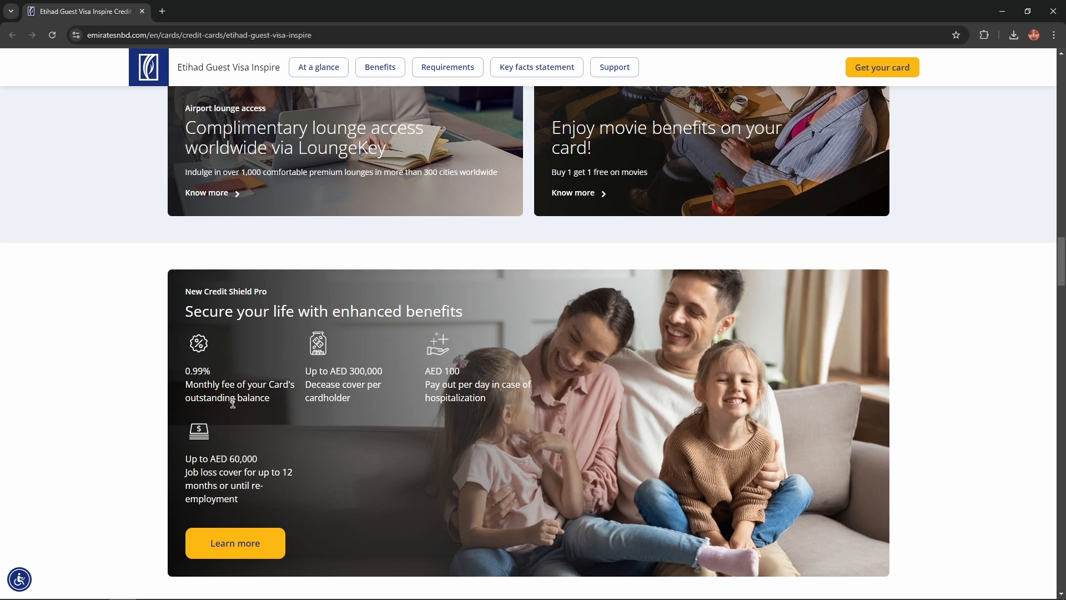
pyautogui.moveTo(352, 373)
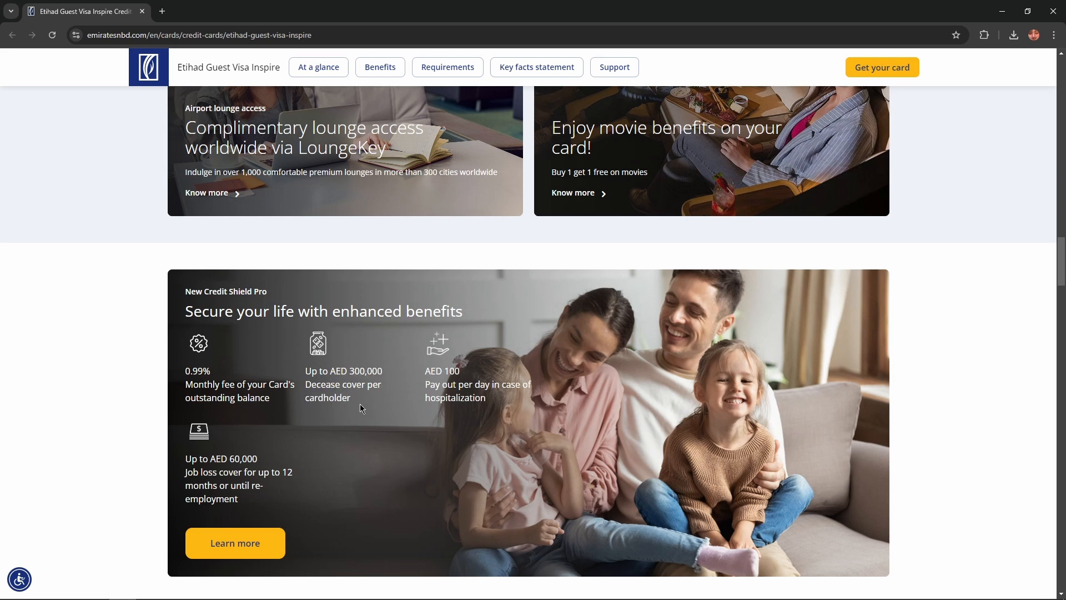
pyautogui.moveTo(450, 373)
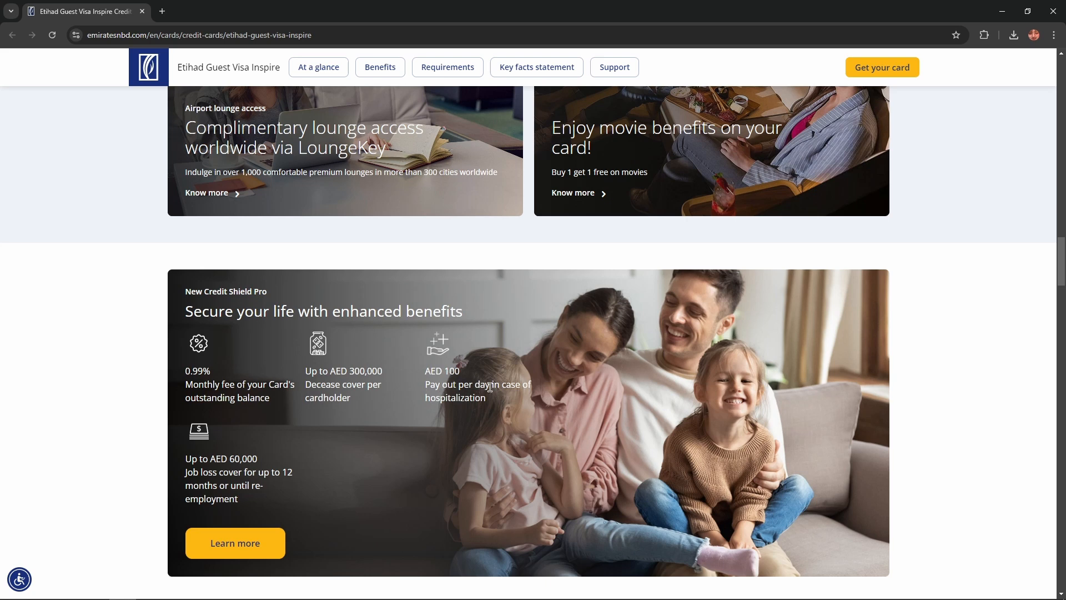
pyautogui.scroll(-3)
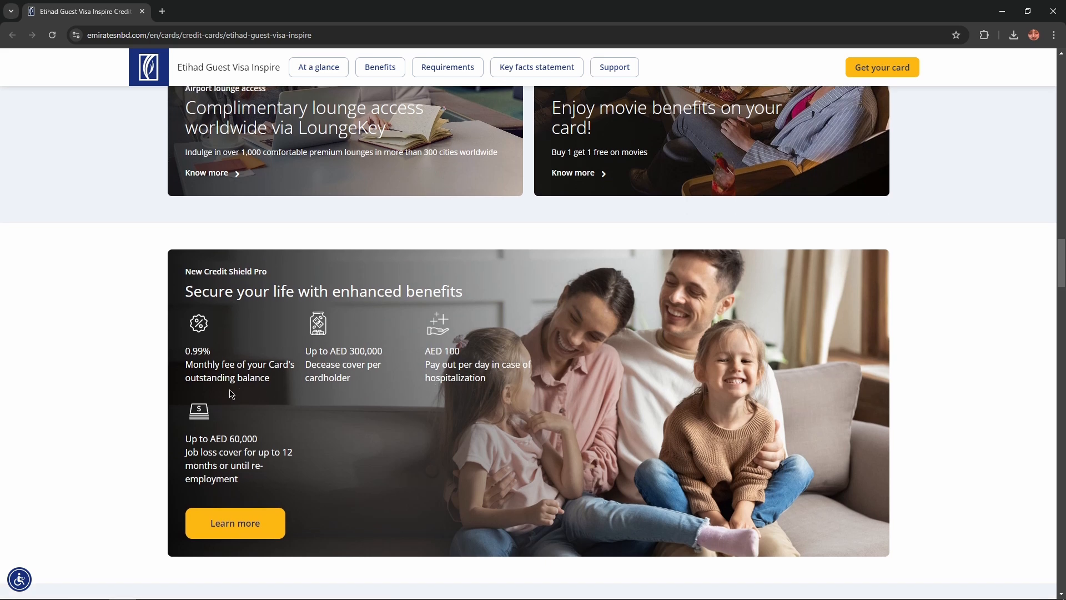
pyautogui.scroll(-3)
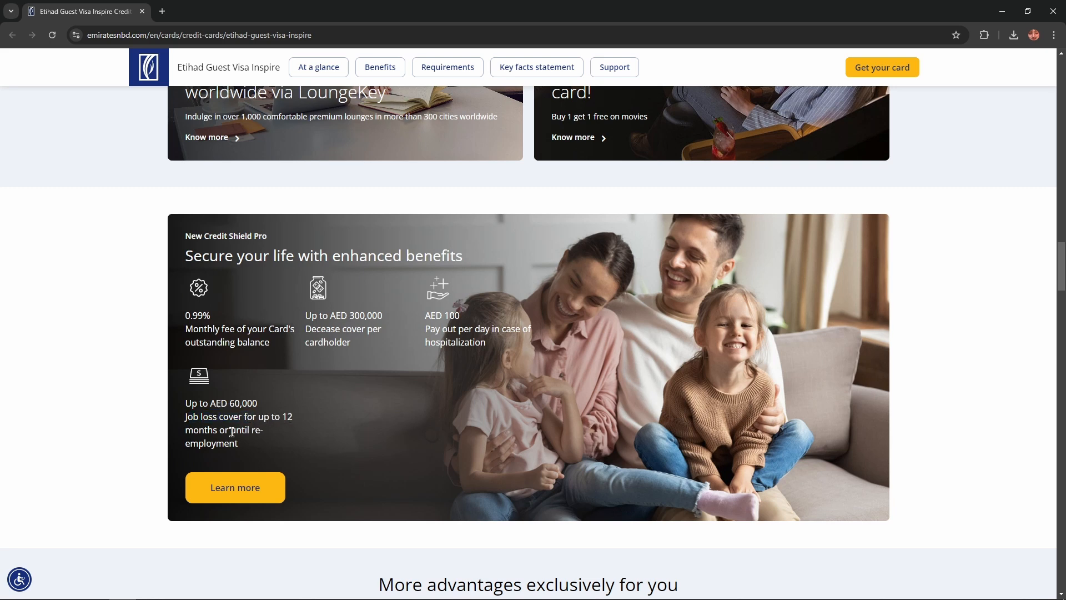
pyautogui.moveTo(436, 417)
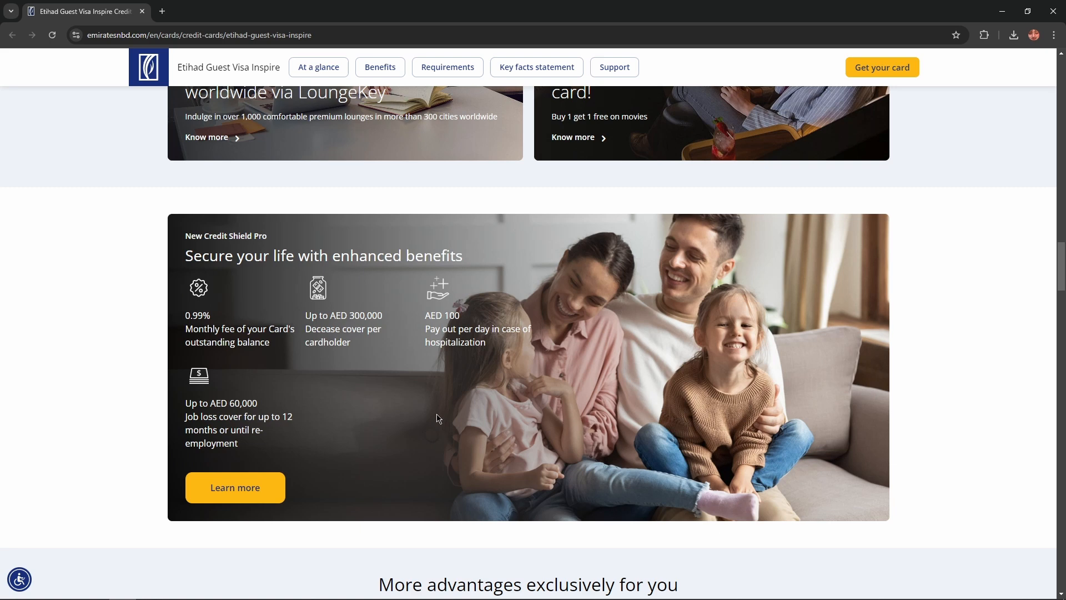
# - Browse the More advantages tiles from Credit Shield Pro to Booking Bash, then return to the top rows
pyautogui.scroll(-3)
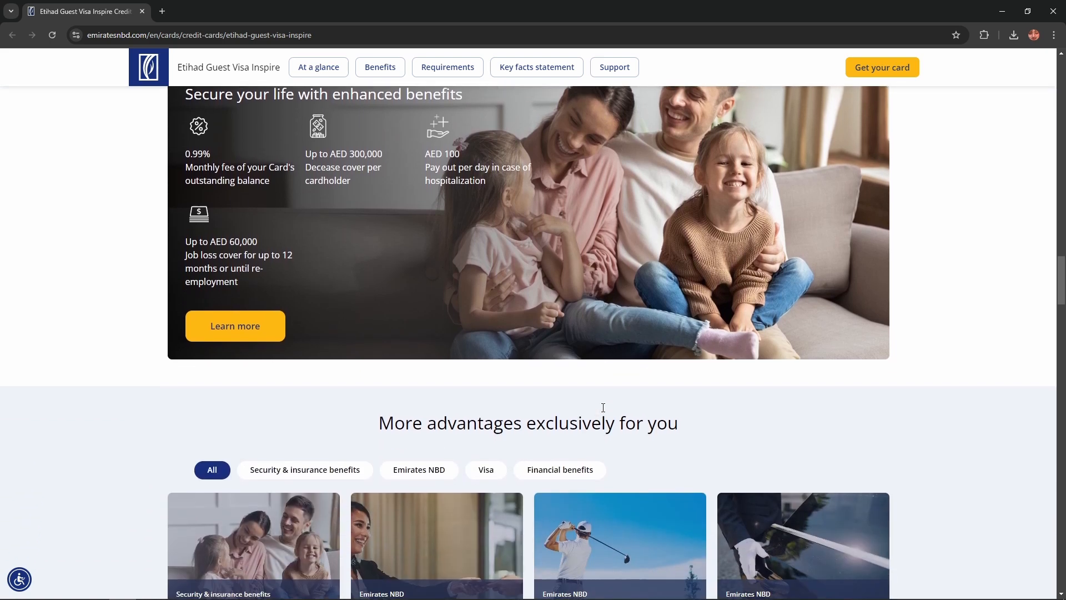
pyautogui.scroll(-3)
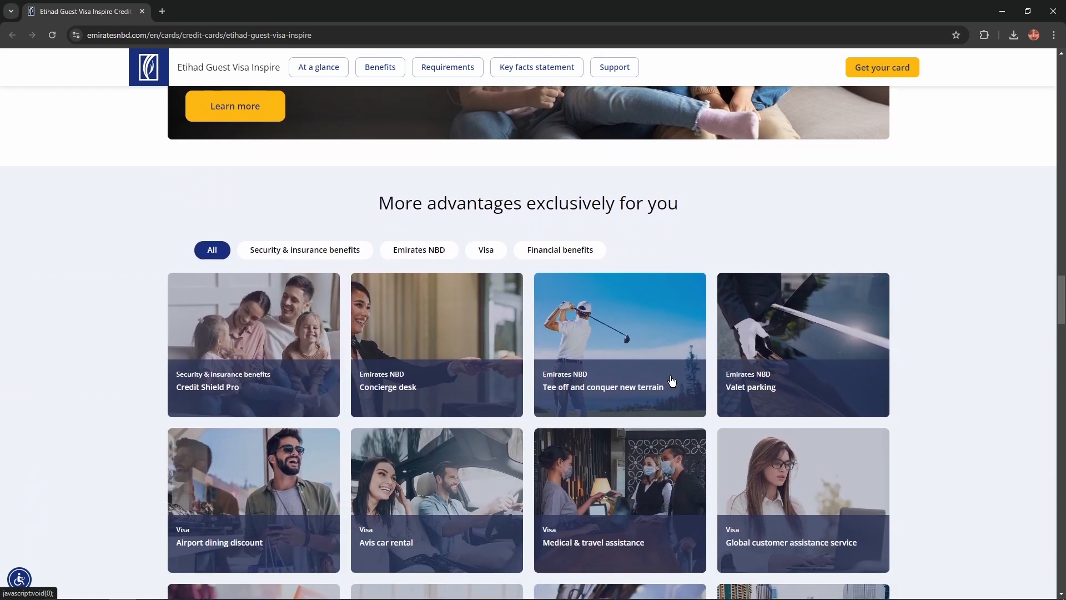
pyautogui.scroll(-3)
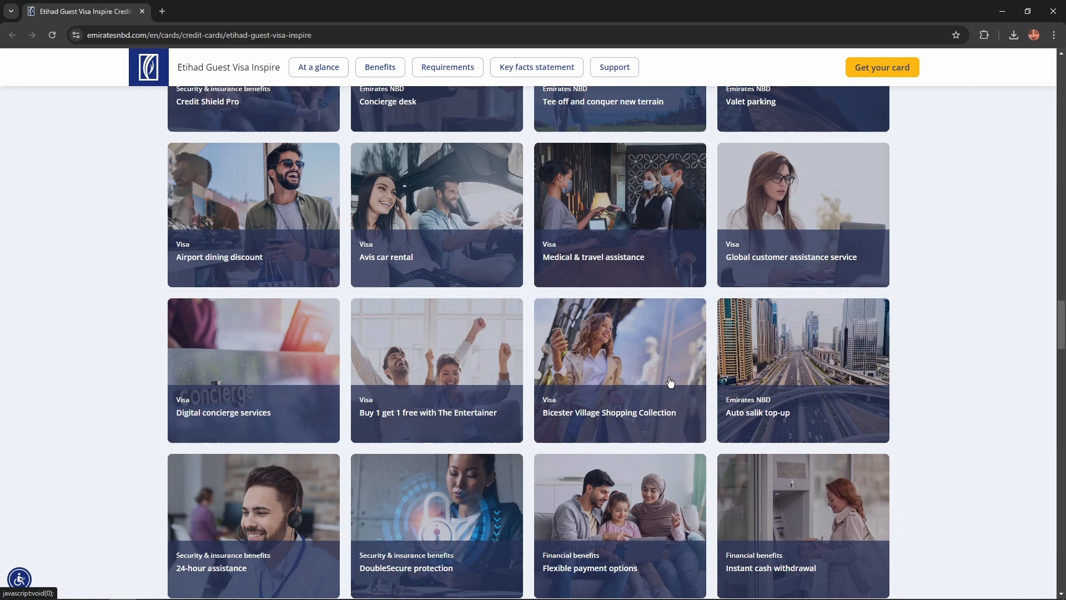
pyautogui.scroll(-3)
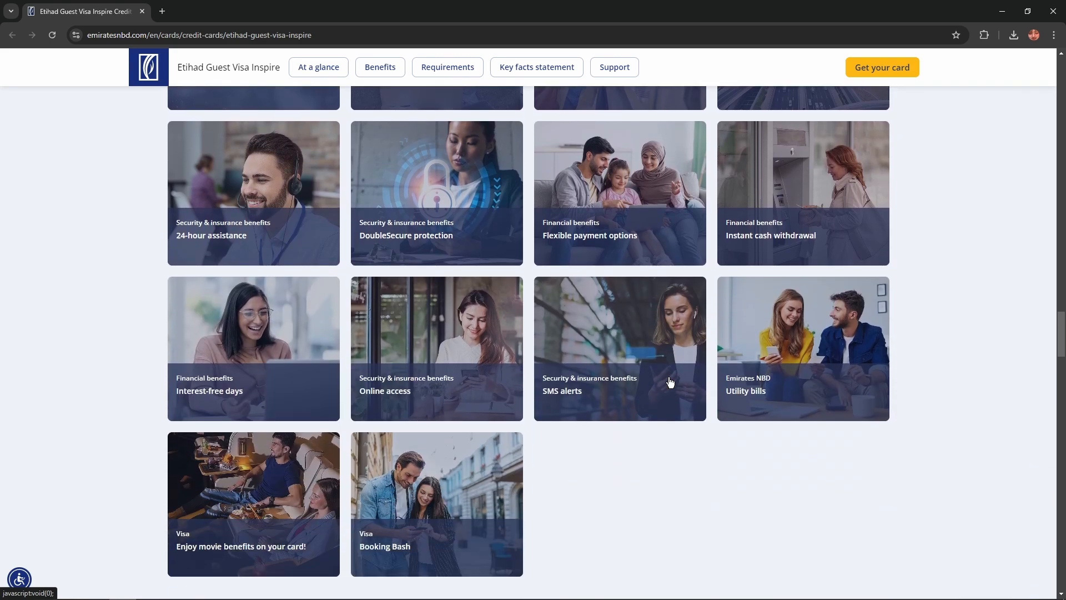
pyautogui.scroll(3)
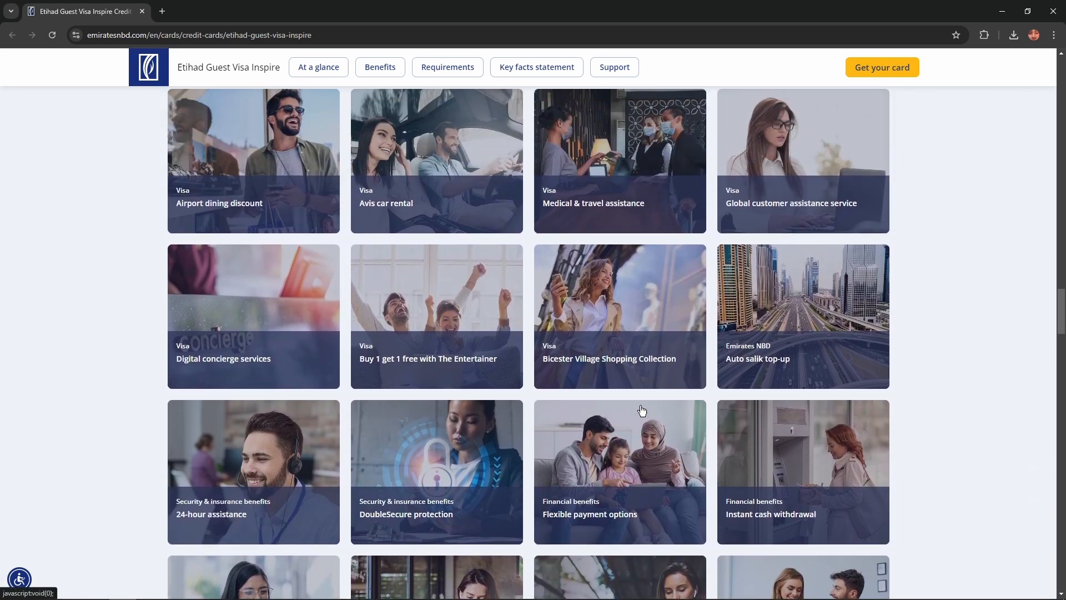
pyautogui.scroll(3)
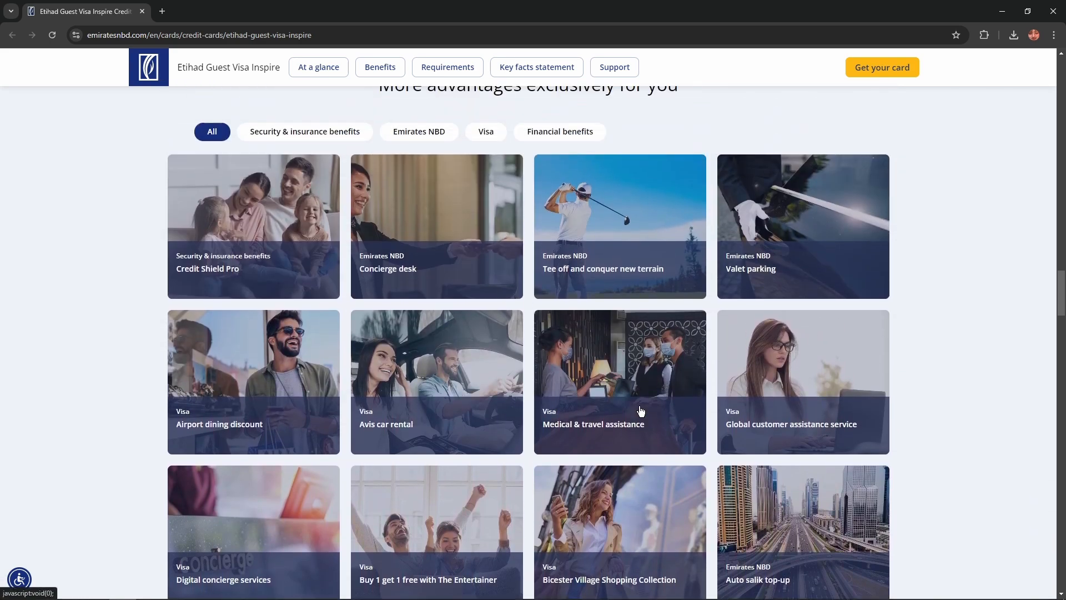